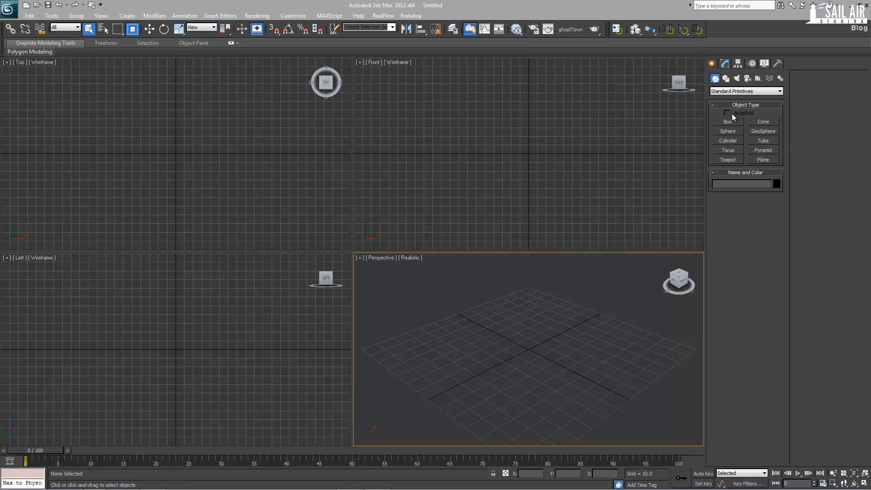
Maximize the Perspective viewport with Alt+W so it fills the workspace.
key(Alt+W)
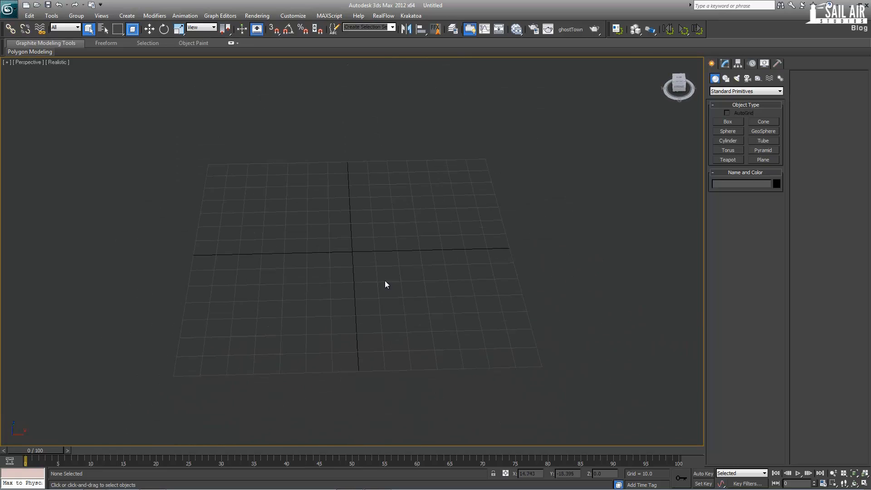
scroll(down, 3)
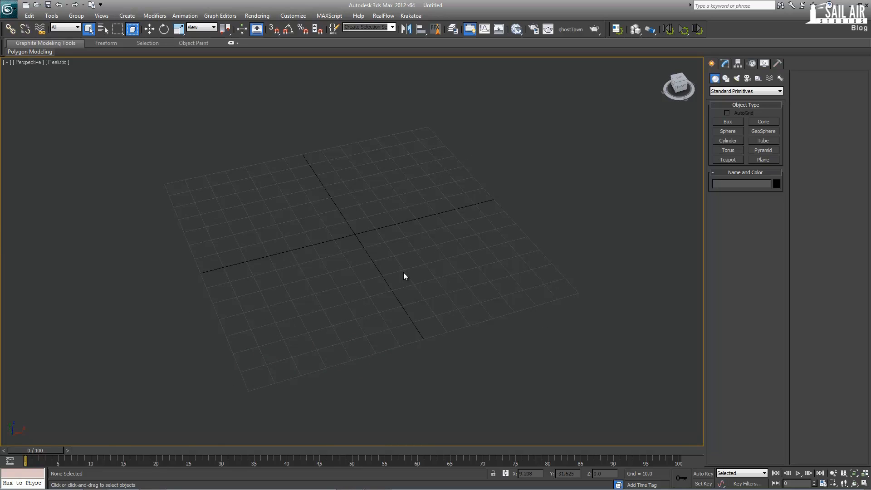
mouse_move(396, 268)
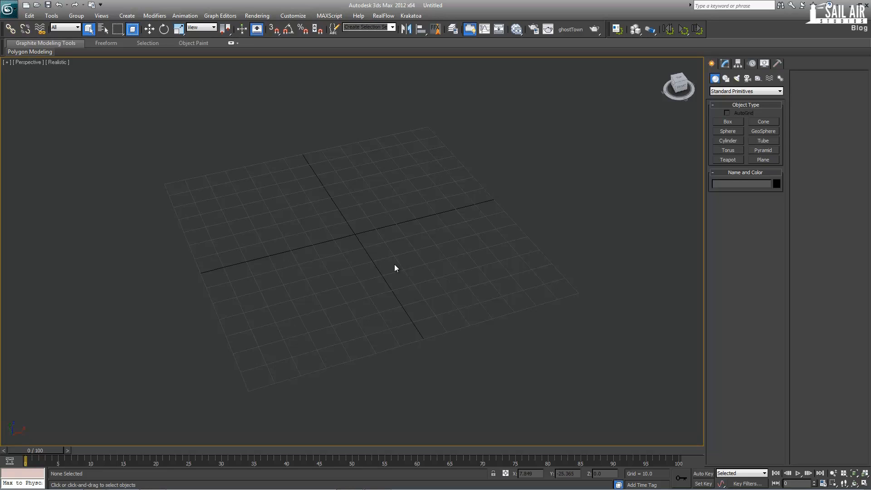
click(763, 160)
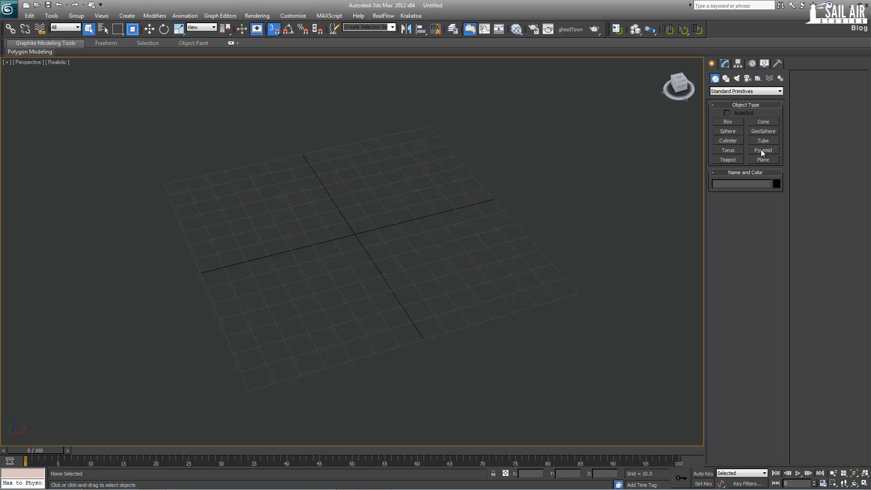
Create a 140 by 140 plane with 4 segments each way and show its Modify parameters.
click(763, 160)
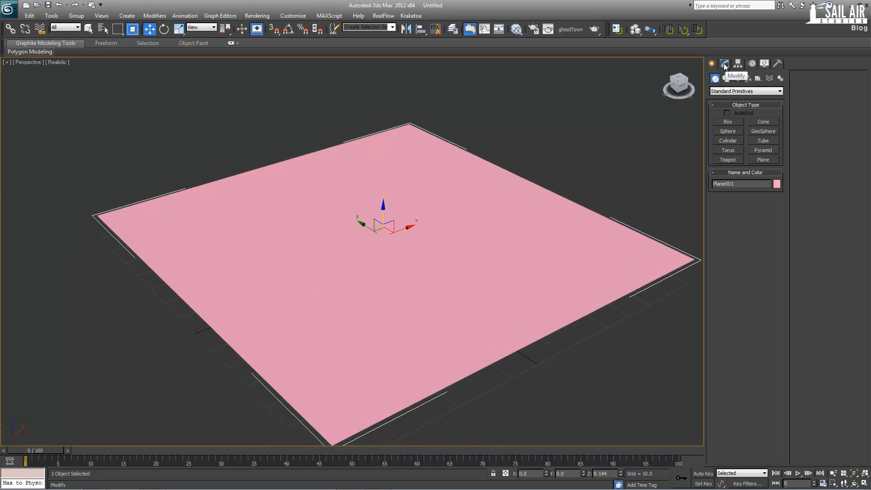
click(724, 64)
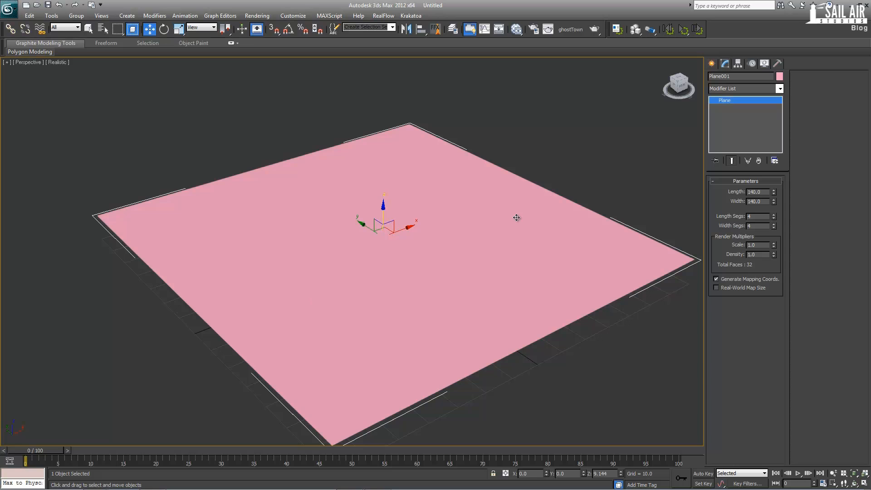
mouse_move(765, 190)
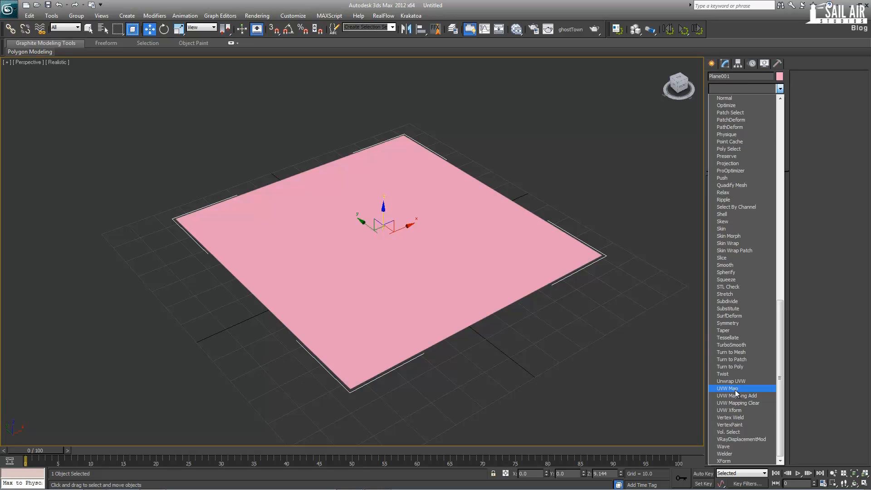
Apply a UVW Map modifier to Plane001 and give it a new display colour.
click(728, 387)
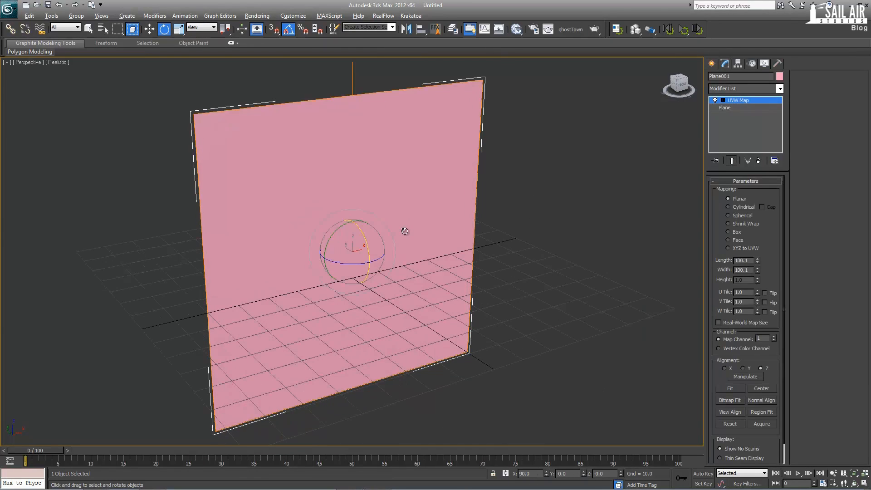
click(779, 77)
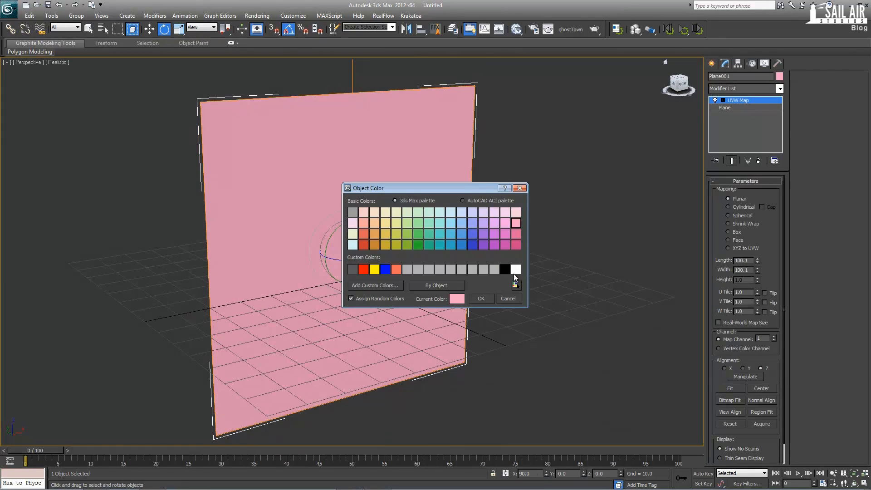
click(479, 299)
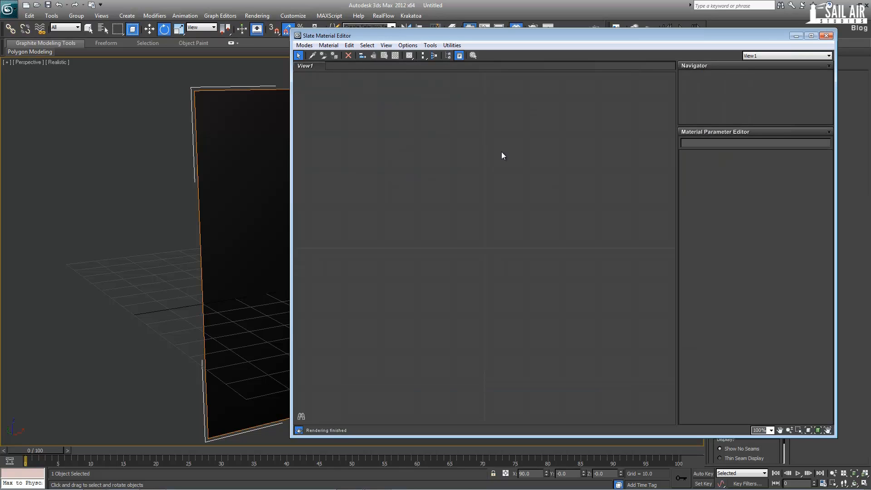
Add a Standard material node with the Wood_COLOR.png bitmap wired into Diffuse Color.
right_click(502, 155)
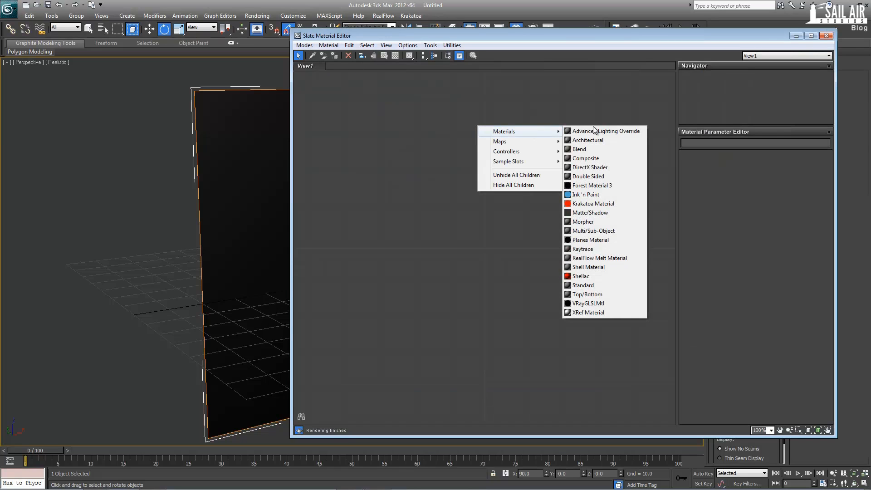
mouse_move(583, 285)
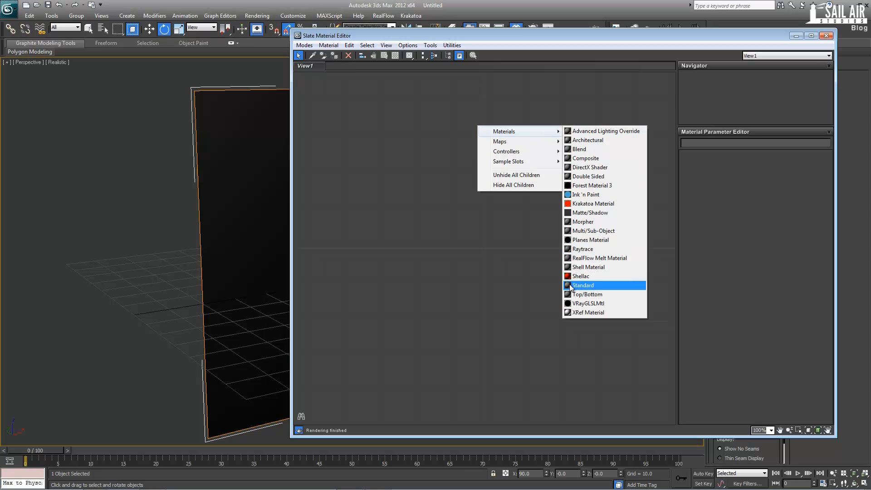
click(583, 285)
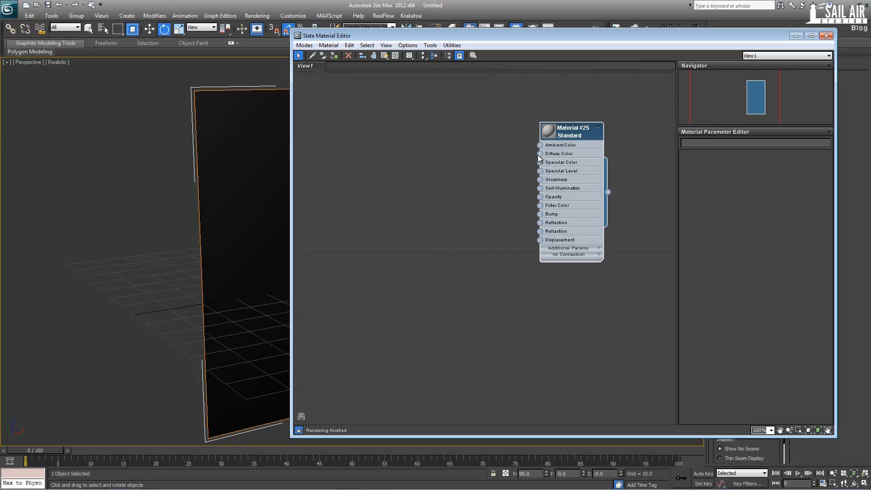
click(571, 131)
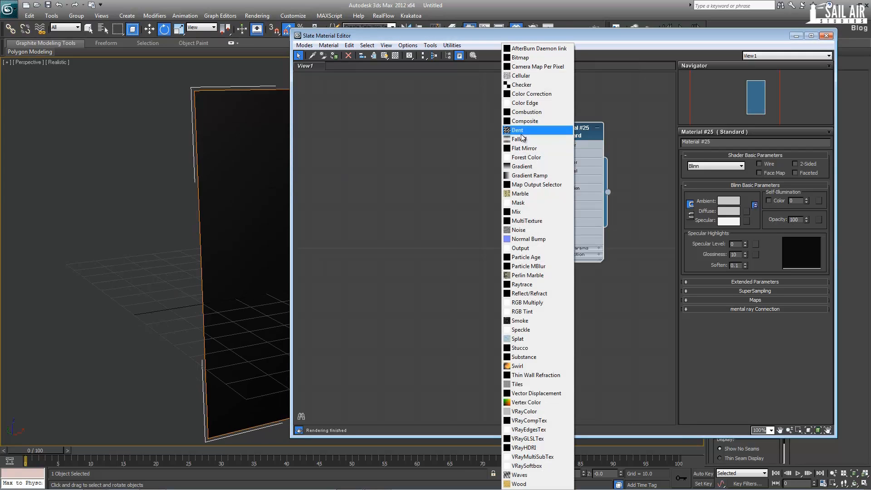
click(520, 57)
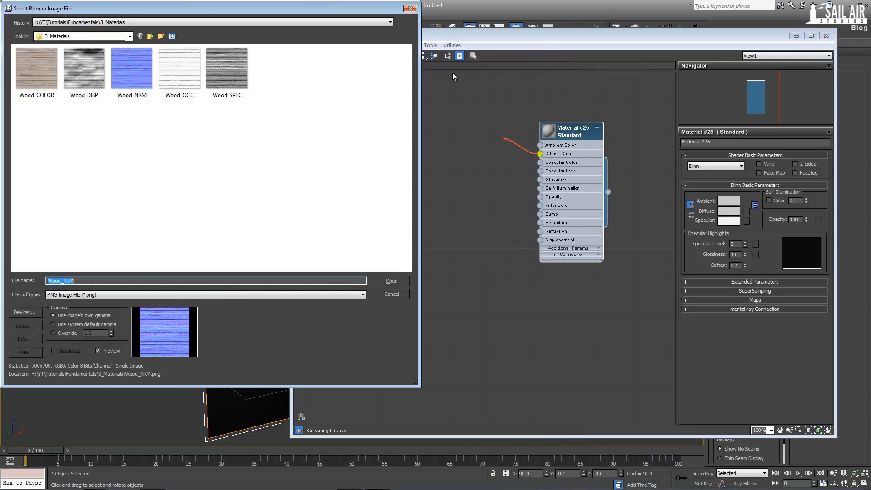
click(390, 280)
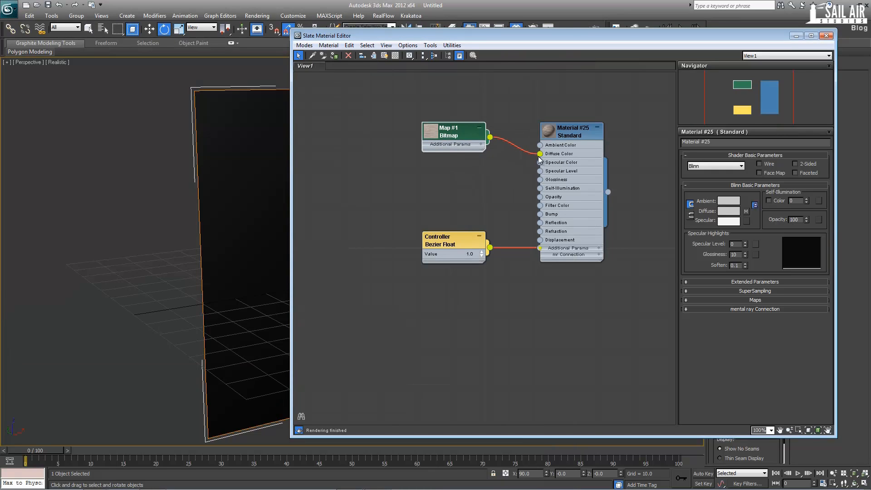
mouse_move(488, 115)
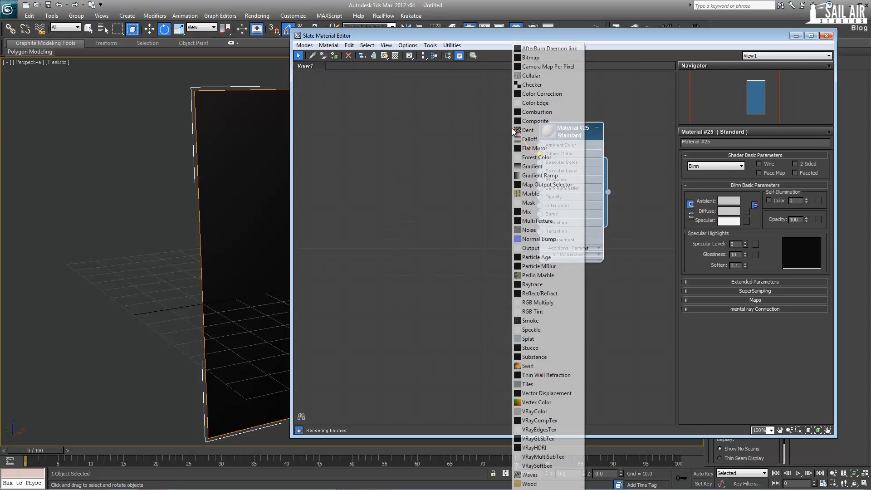
click(530, 57)
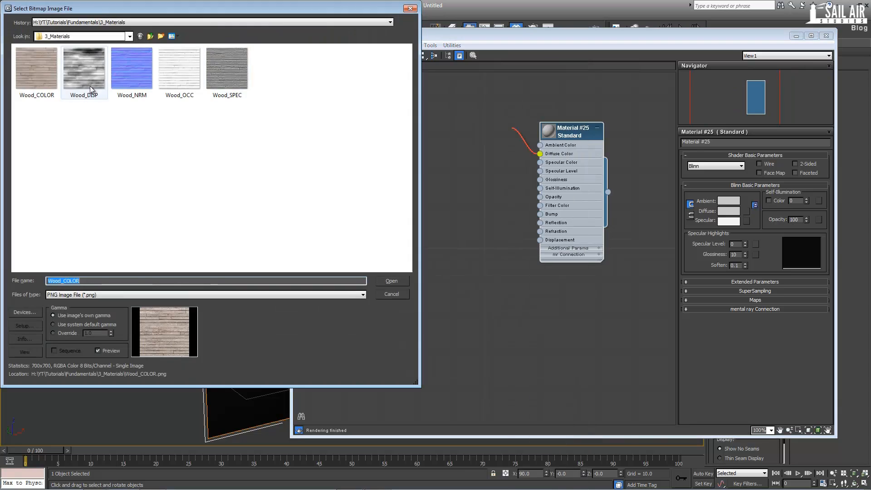
click(390, 280)
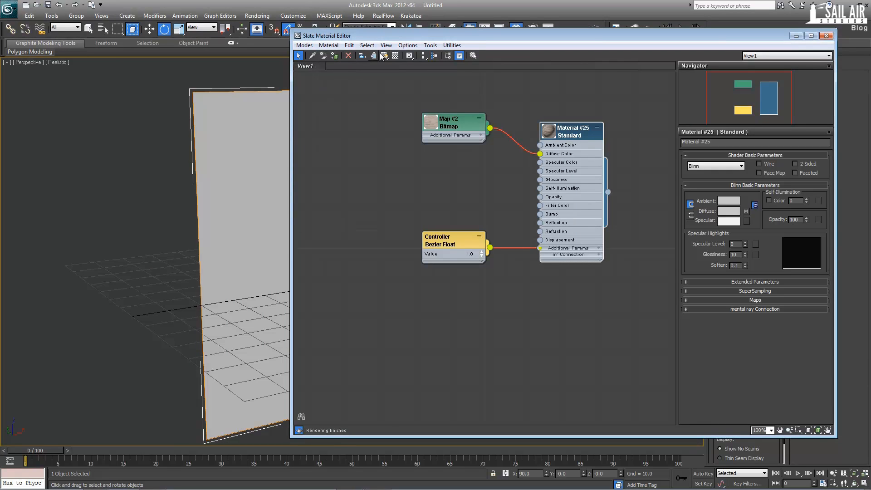
Assign the wood material to the plane and render the view, then restore the Slate editor.
click(383, 55)
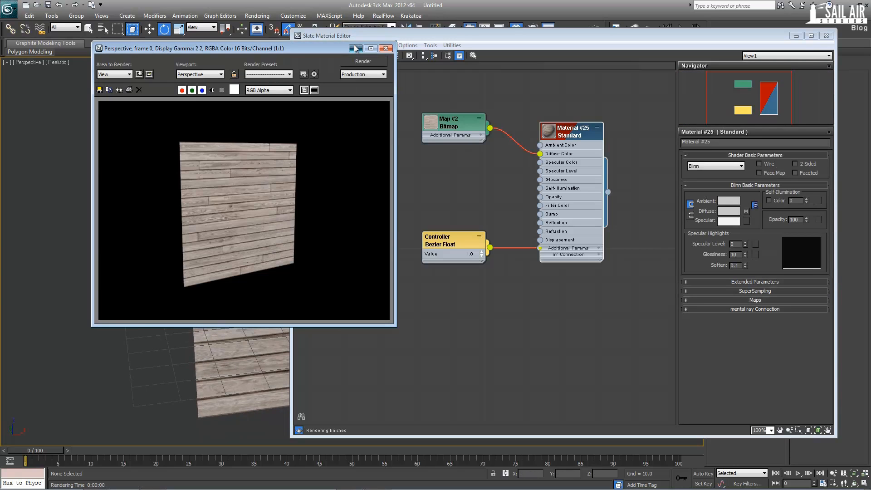
click(387, 48)
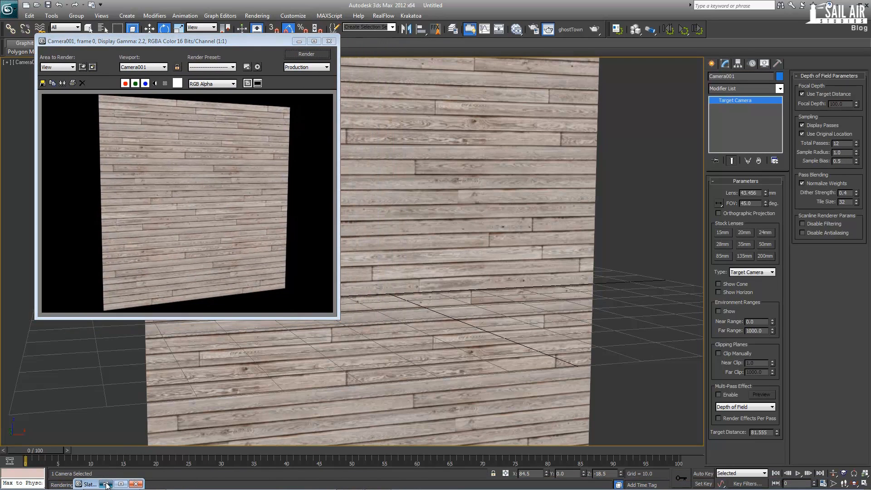
click(97, 483)
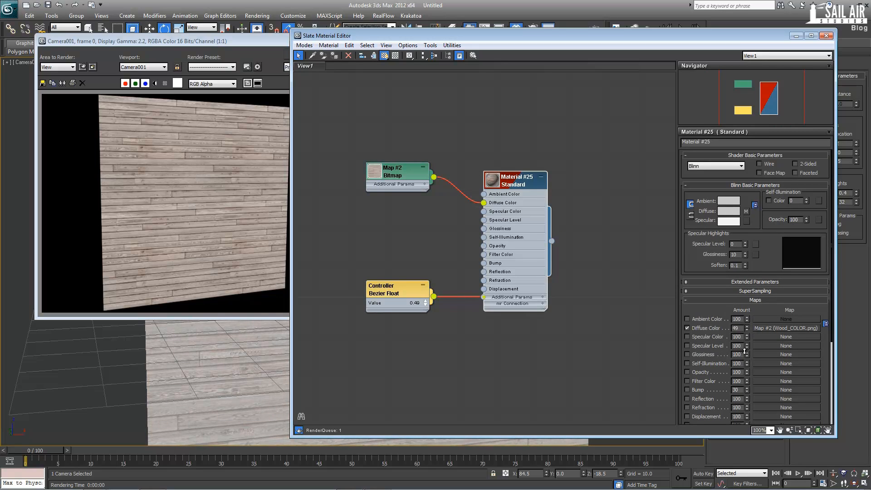
Wire a Wood_SPEC.png bitmap into the material's Specular Color slot.
double_click(514, 180)
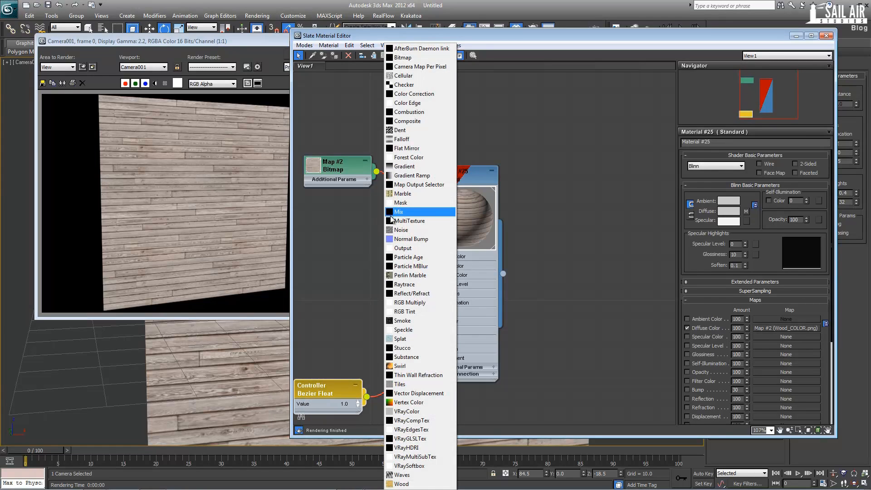
mouse_move(402, 57)
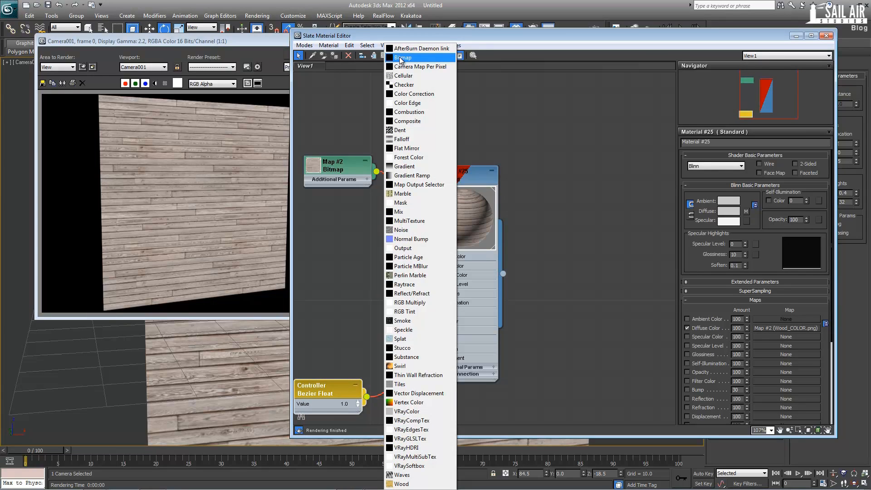
click(403, 58)
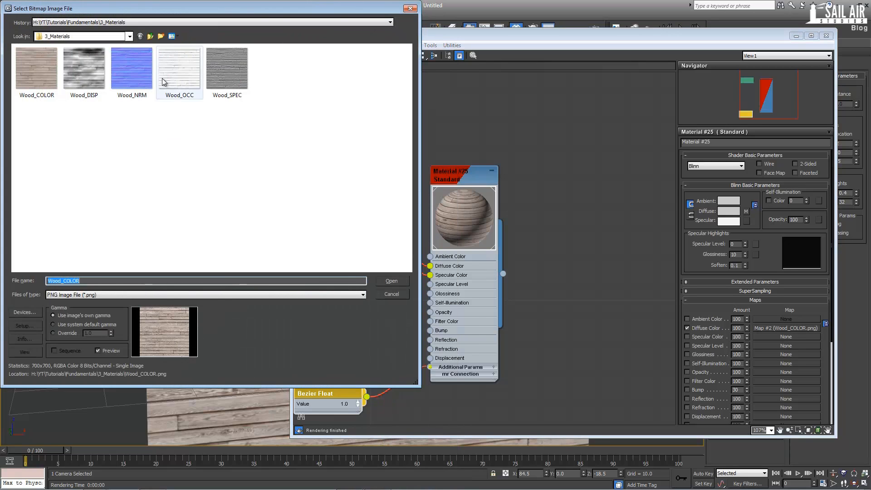
mouse_move(226, 66)
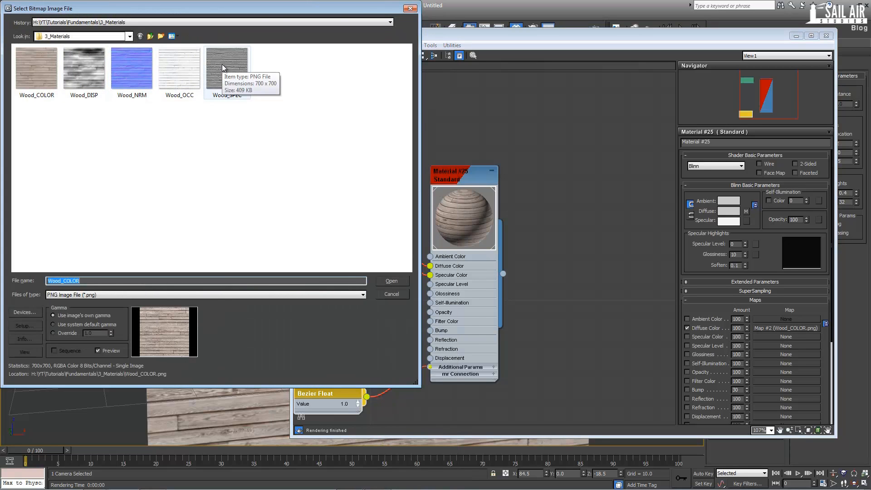
click(391, 280)
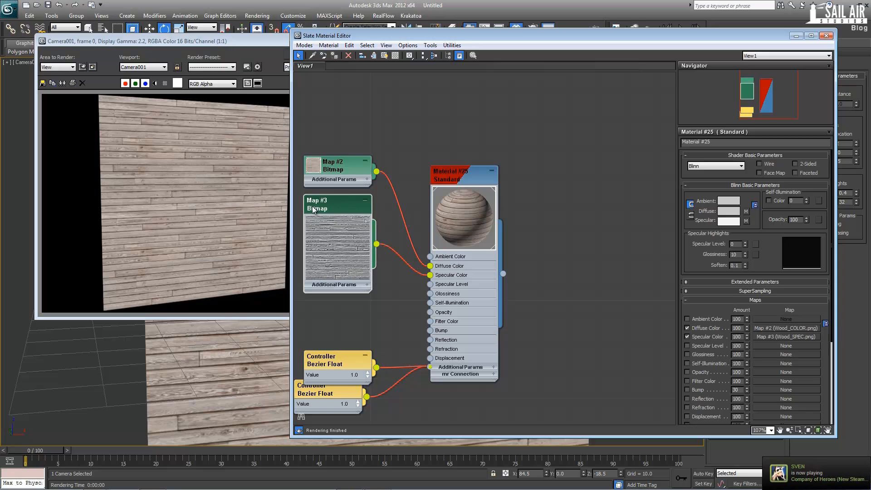
Set the material's Specular Level to 50 in Blinn Basic Parameters.
scroll(up, 3)
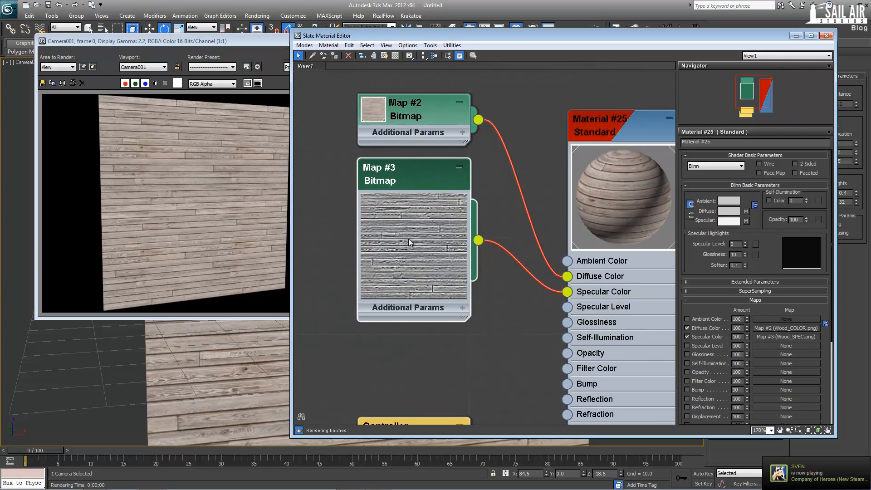
mouse_move(429, 251)
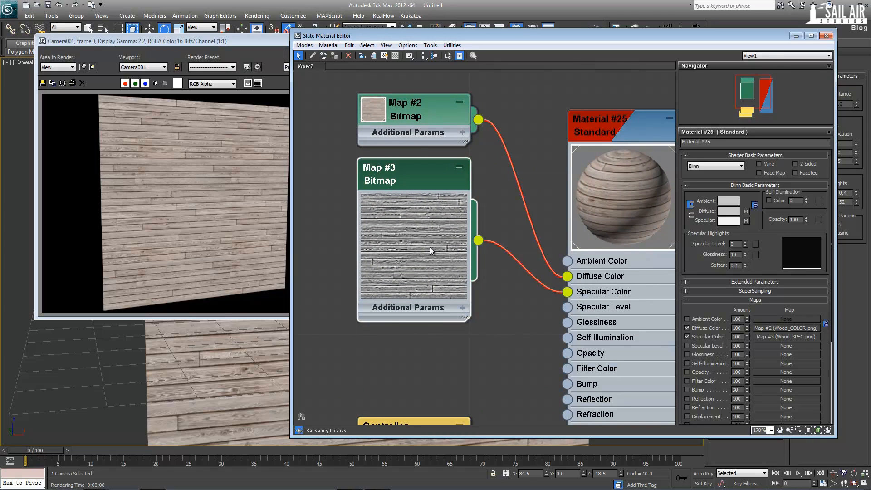
mouse_move(237, 211)
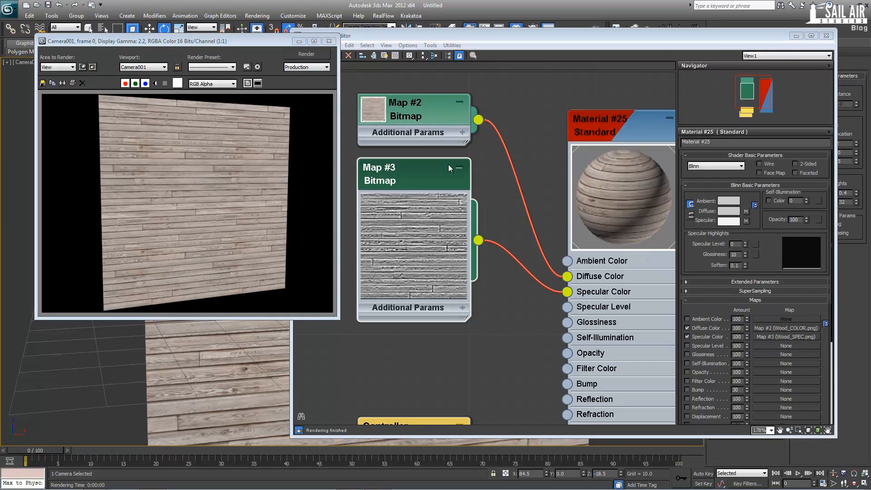
mouse_move(775, 251)
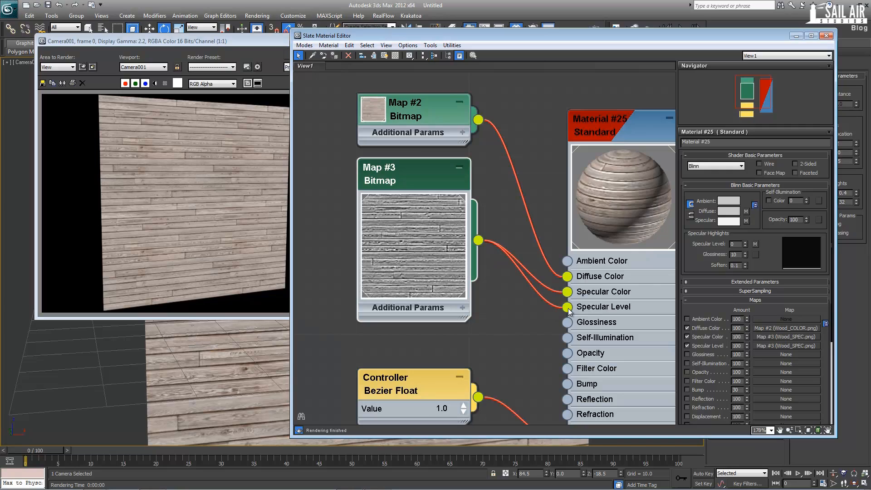
mouse_move(581, 251)
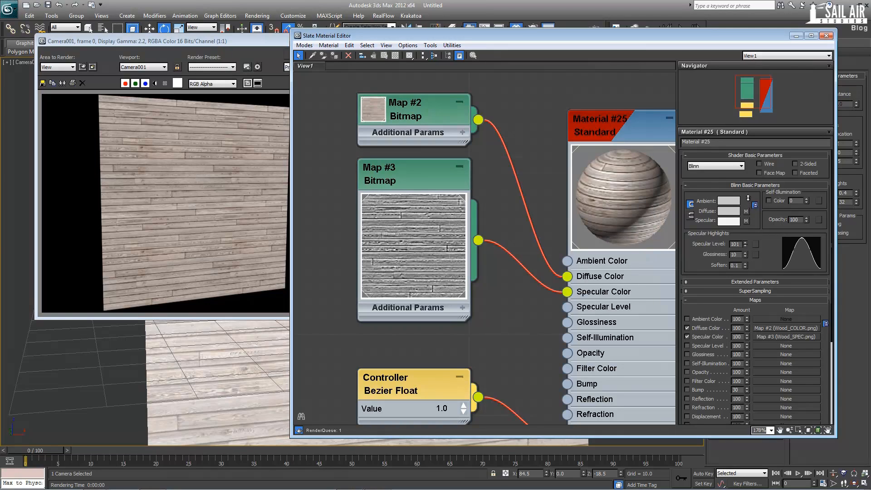
click(743, 245)
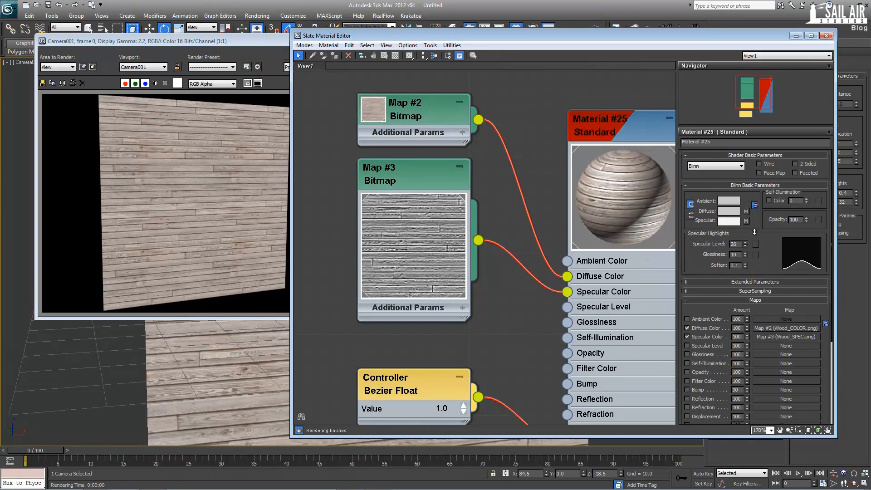
click(749, 242)
text(50)
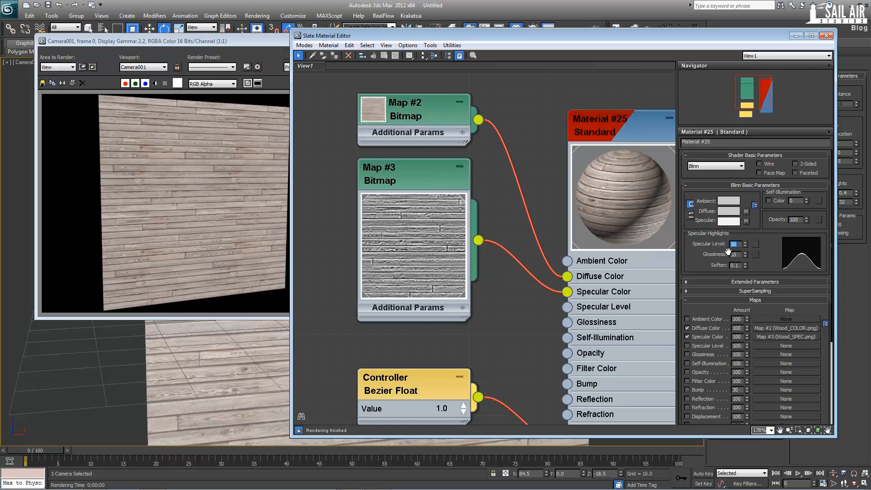
click(744, 254)
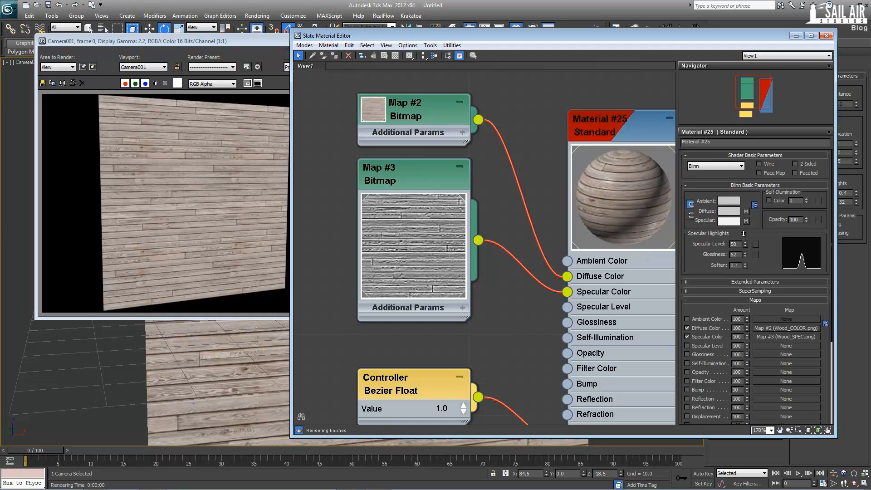
Adjust the Glossiness spinner until it settles at about 25.
click(743, 255)
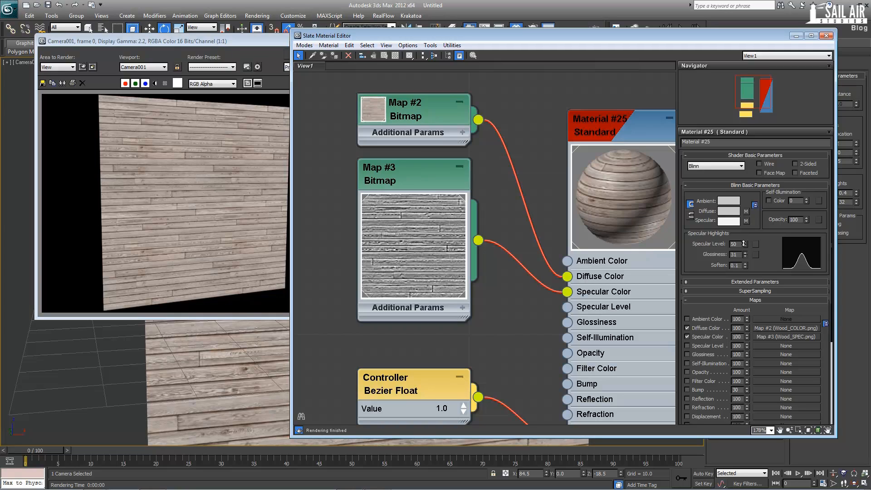
click(738, 254)
text(44)
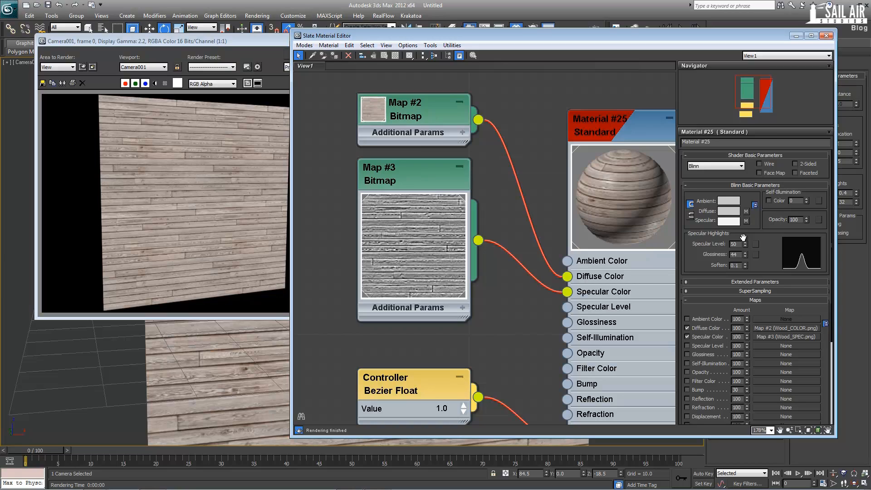
mouse_move(746, 258)
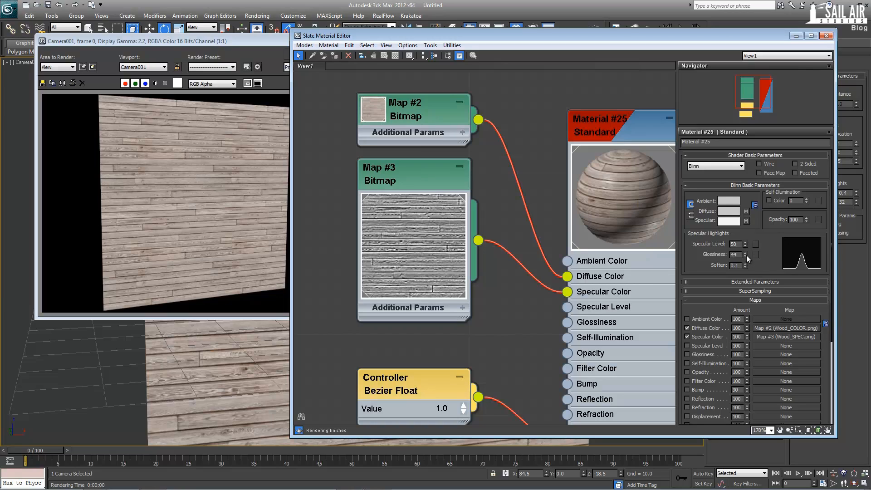
click(744, 257)
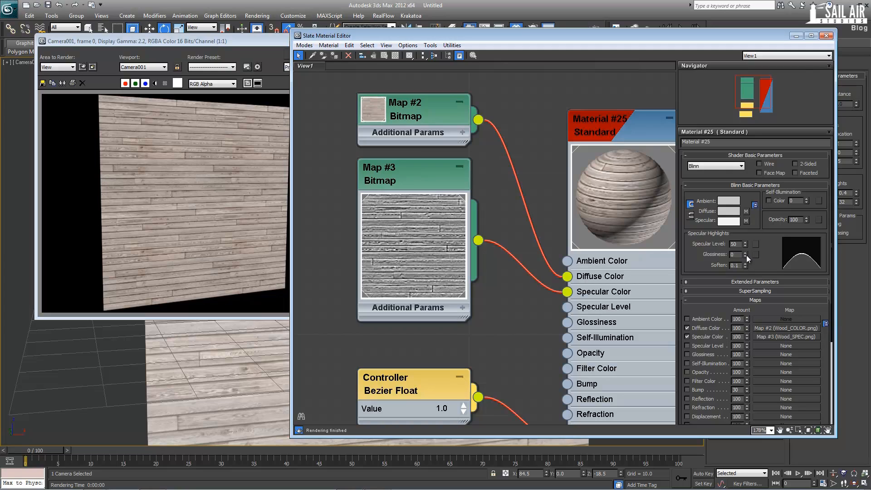
click(747, 254)
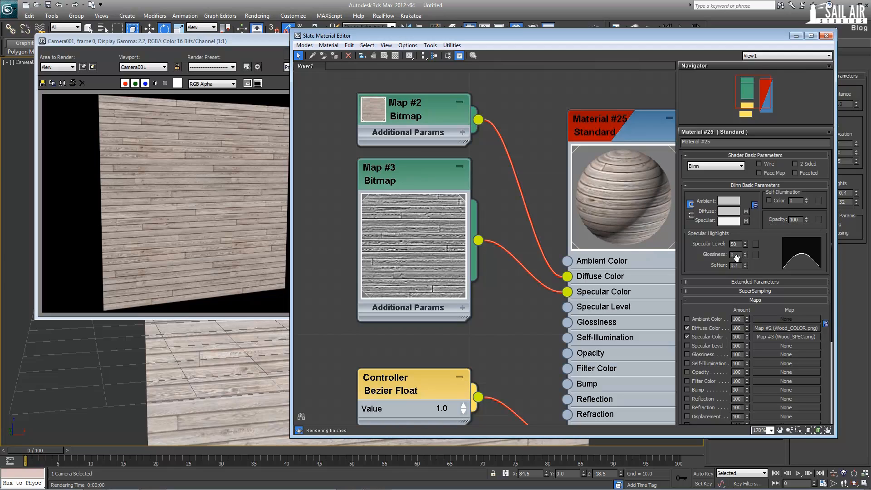
click(736, 254)
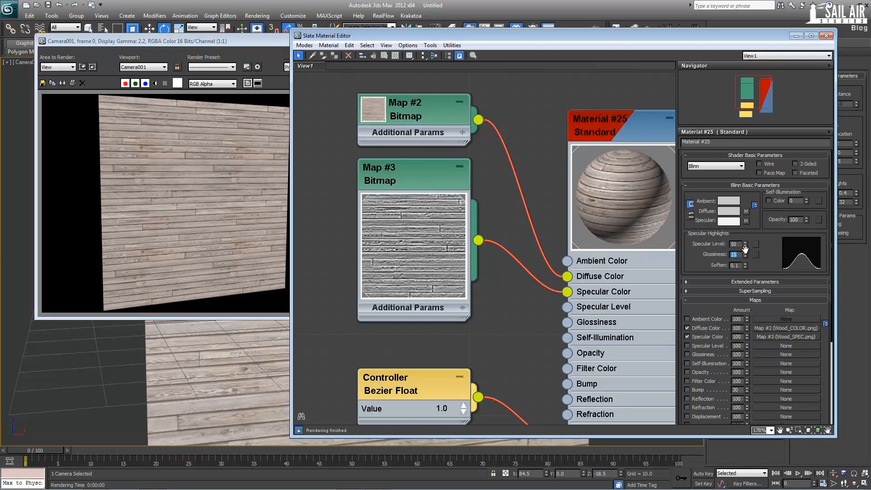
click(742, 254)
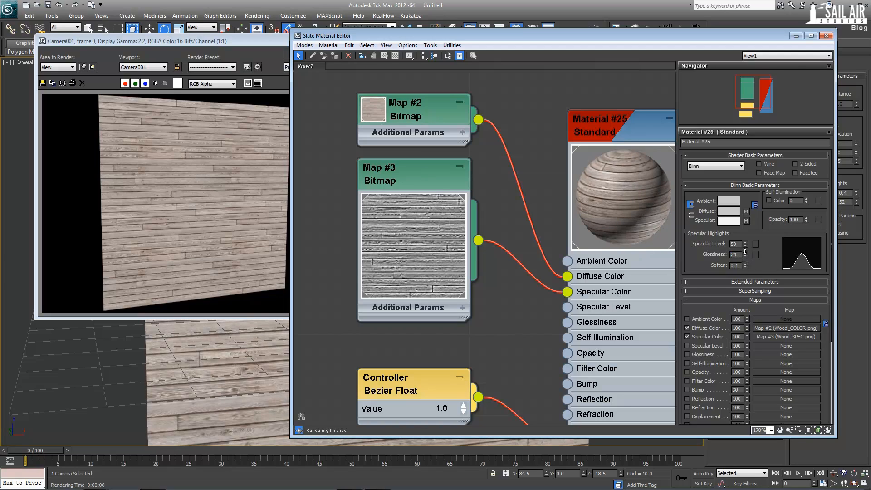
click(745, 252)
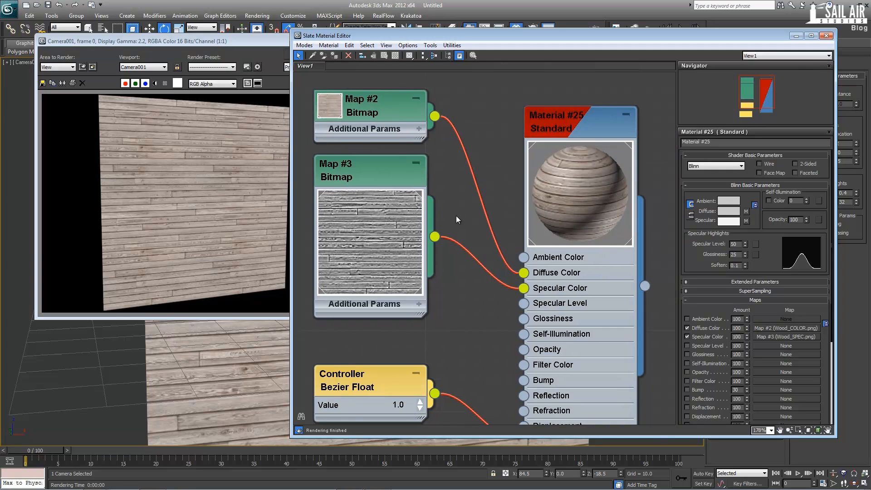
mouse_move(407, 214)
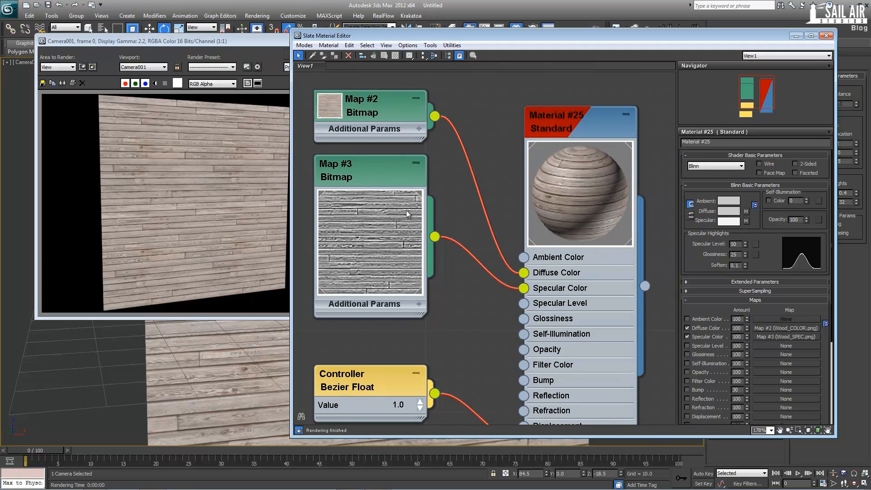
mouse_move(662, 133)
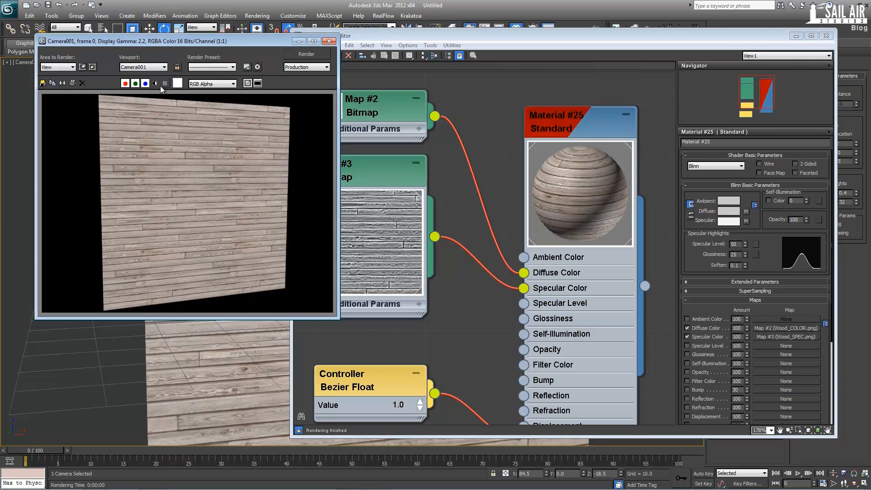
Render the Camera001 view again with the new highlight settings.
click(305, 54)
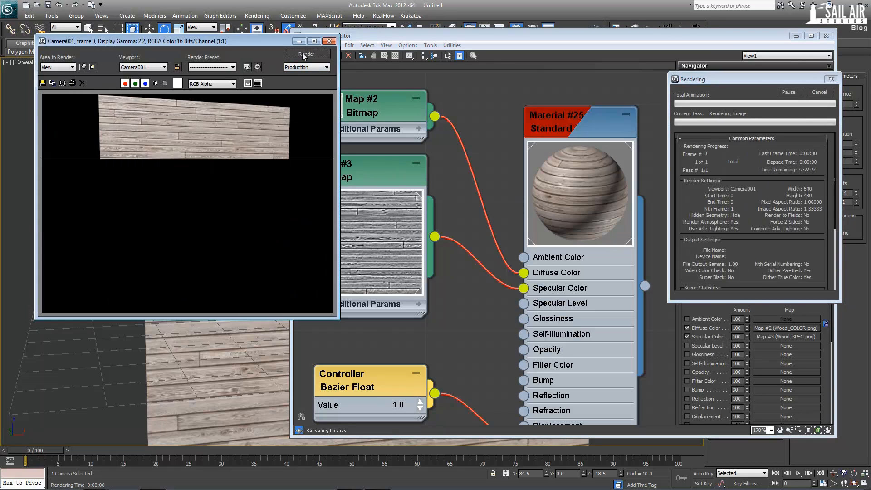
click(306, 53)
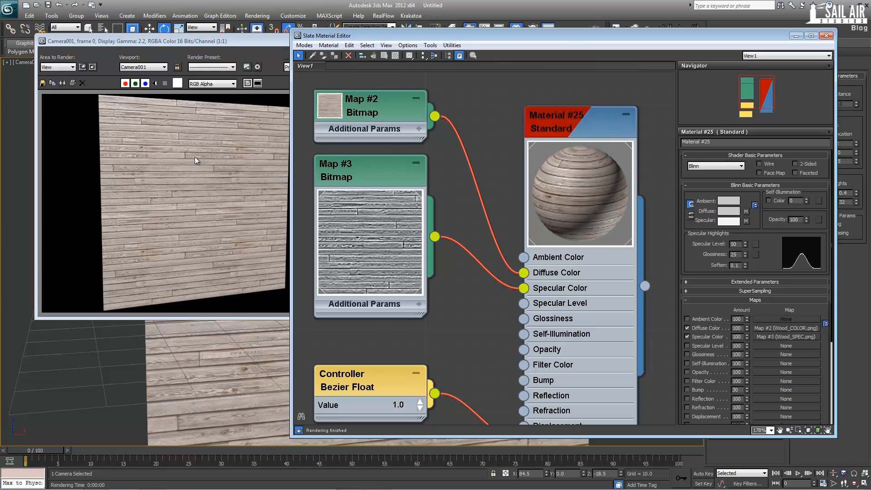
Disable the Diffuse Color map, set diffuse to grey and render the planks showing specular only.
click(472, 167)
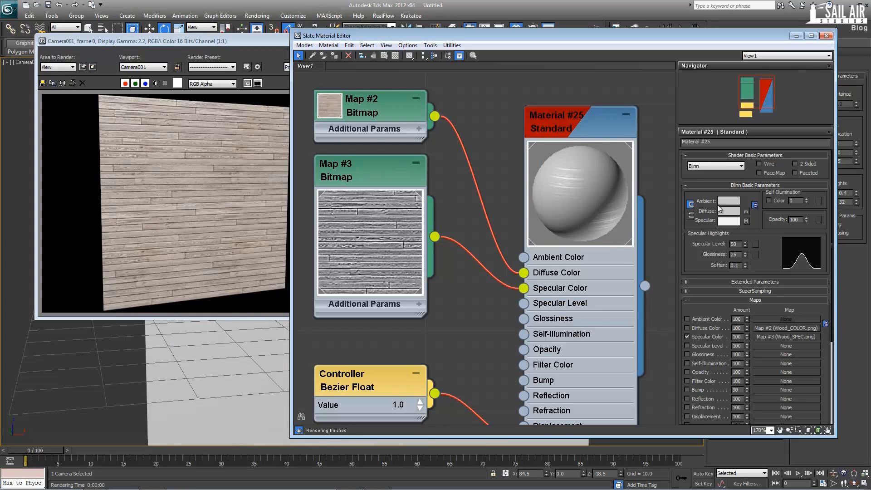
click(728, 210)
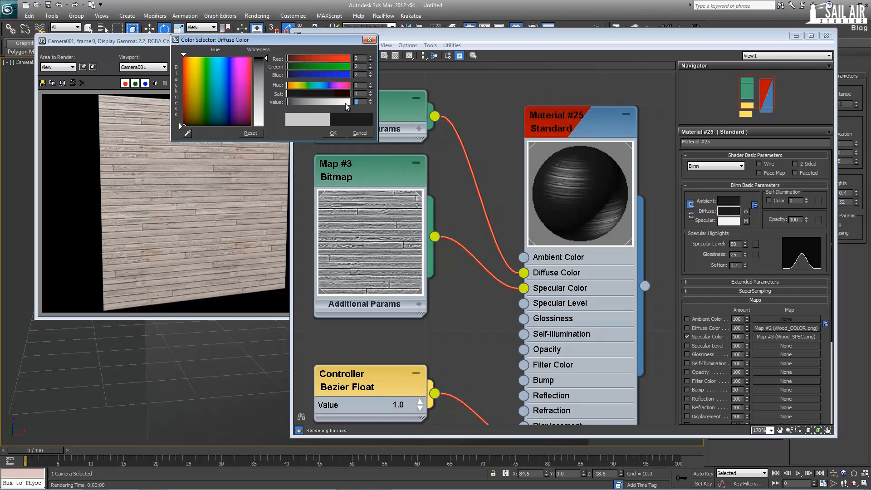
click(359, 133)
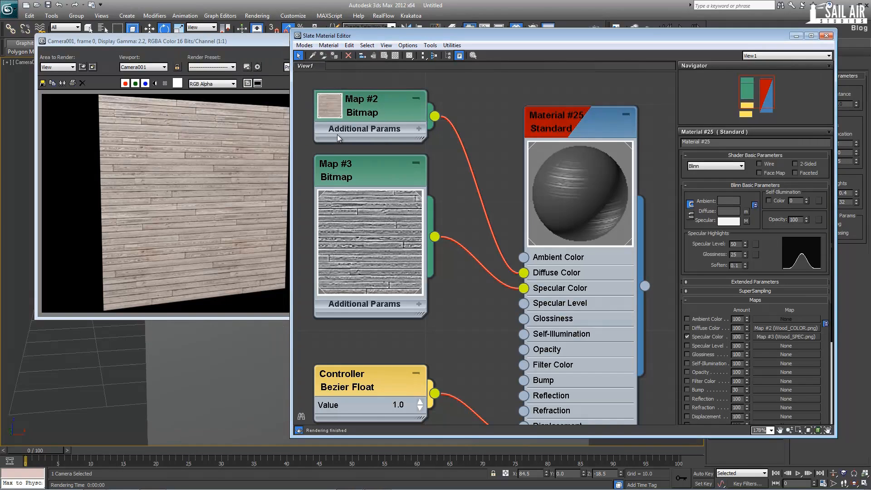
click(306, 53)
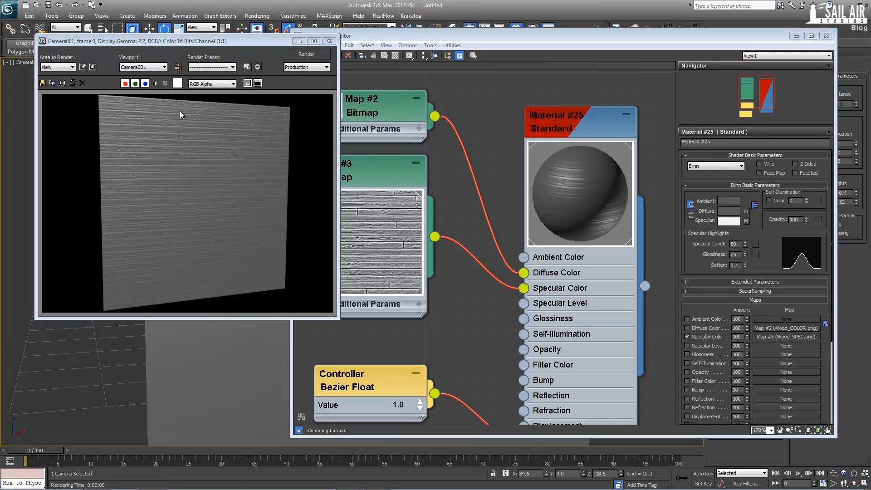
mouse_move(198, 125)
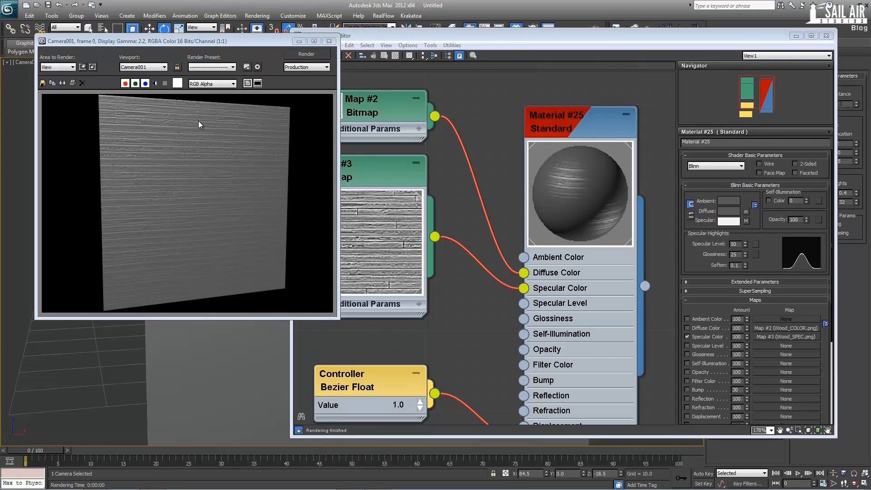
mouse_move(166, 144)
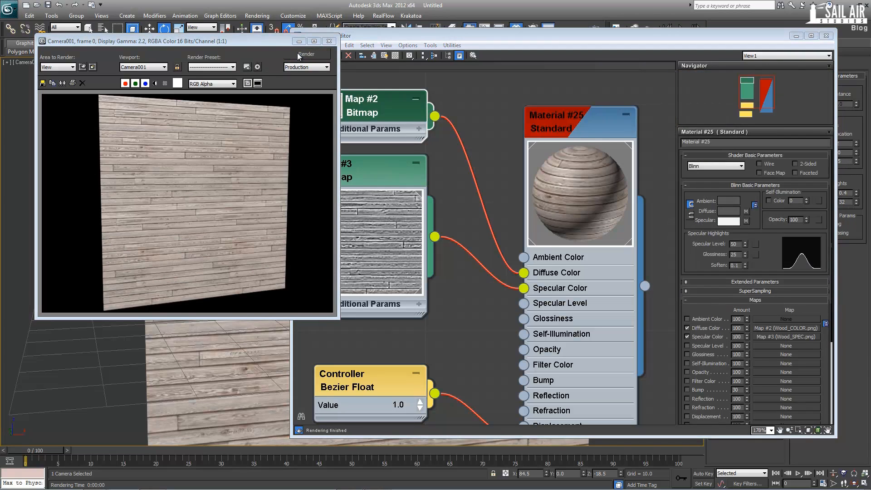
mouse_move(184, 154)
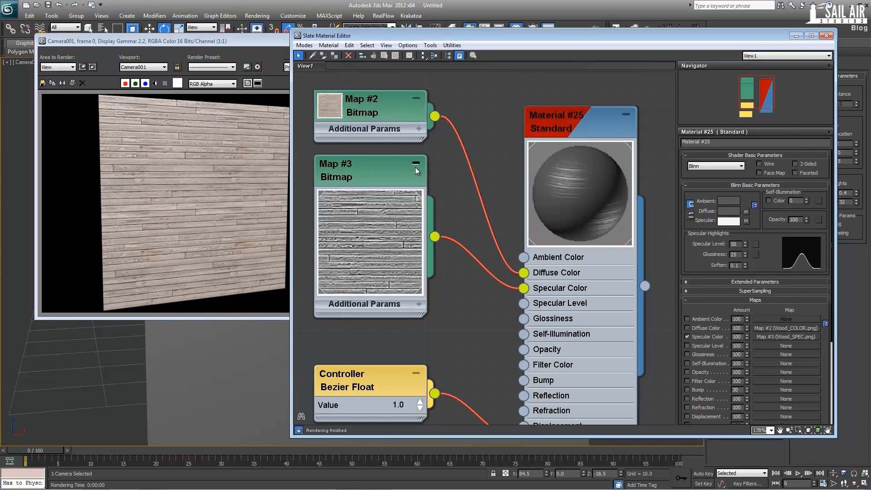
Load Wood_NRM.png through a Normal Bump map into the material's Bump slot.
click(419, 164)
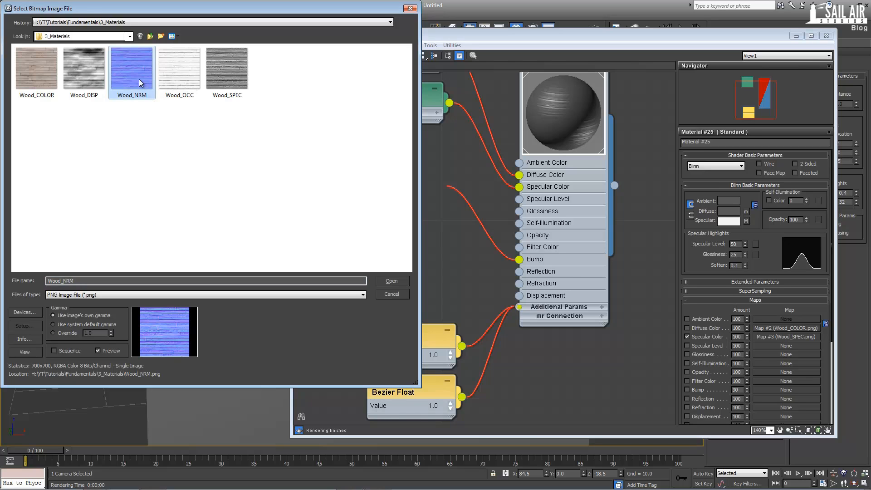
click(391, 280)
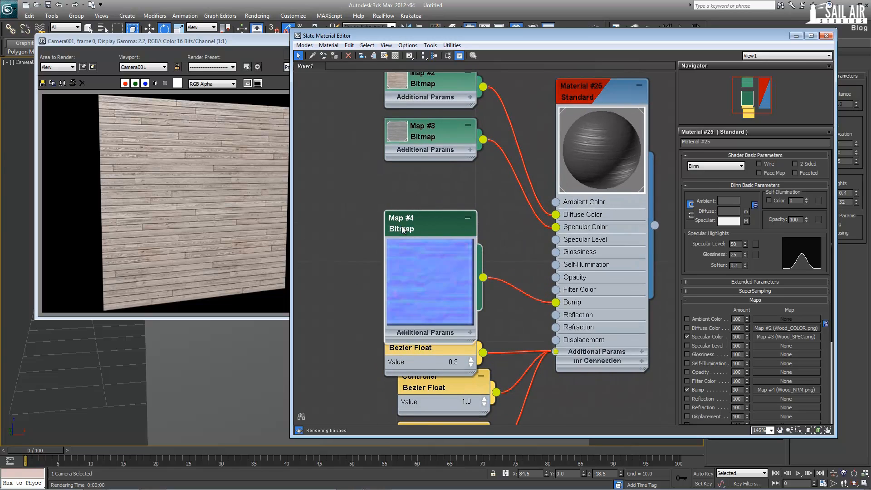
Wire the Wood_NRM bitmap (Map #4) into Material #25's Bump input.
scroll(up, 3)
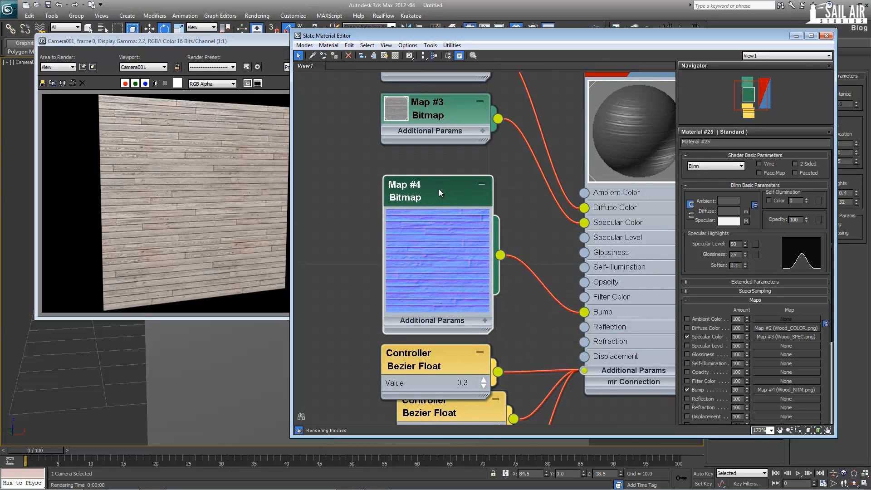
scroll(down, 3)
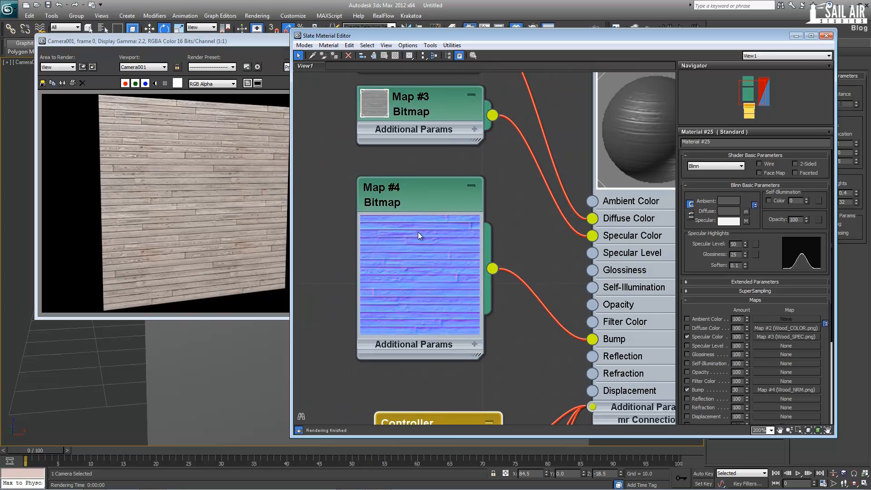
mouse_move(418, 244)
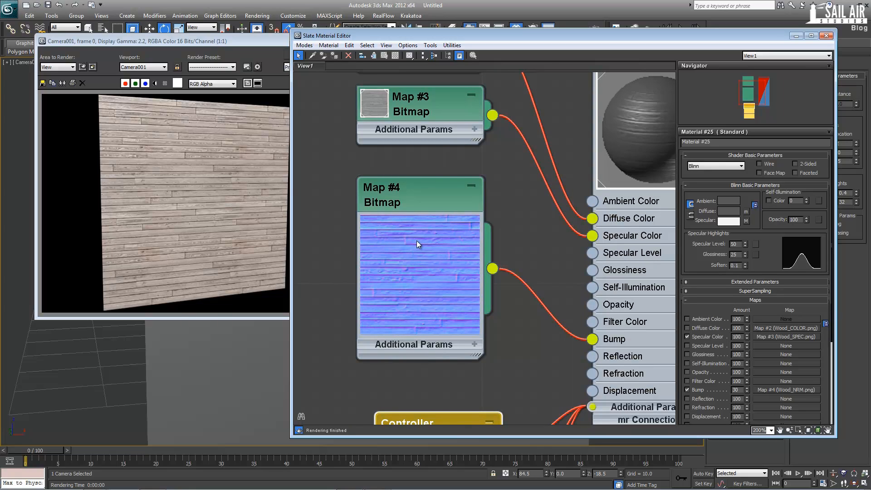
mouse_move(415, 246)
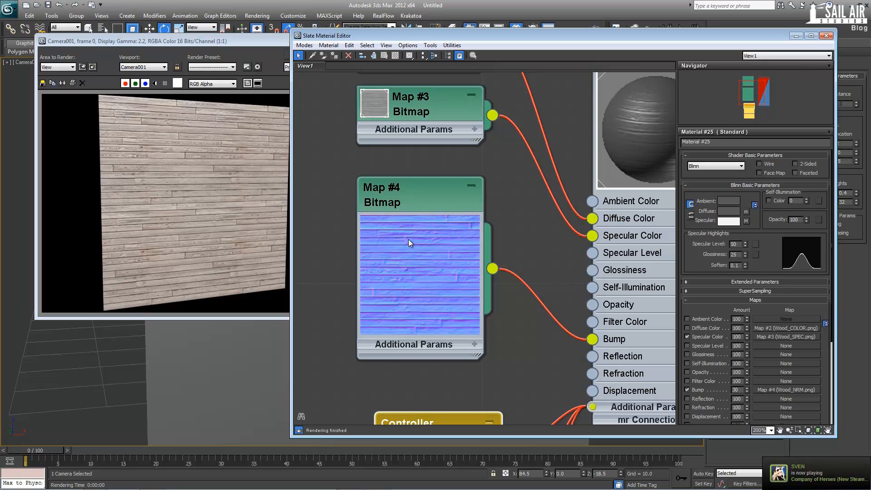
mouse_move(422, 243)
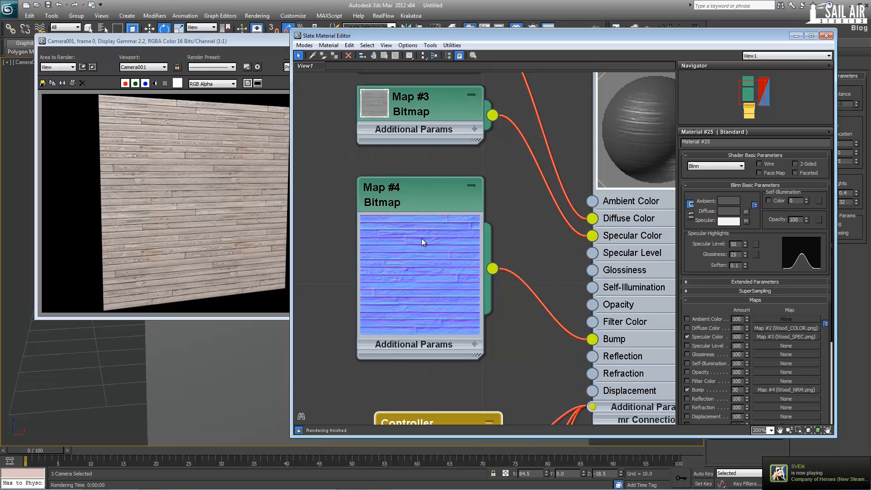
mouse_move(327, 252)
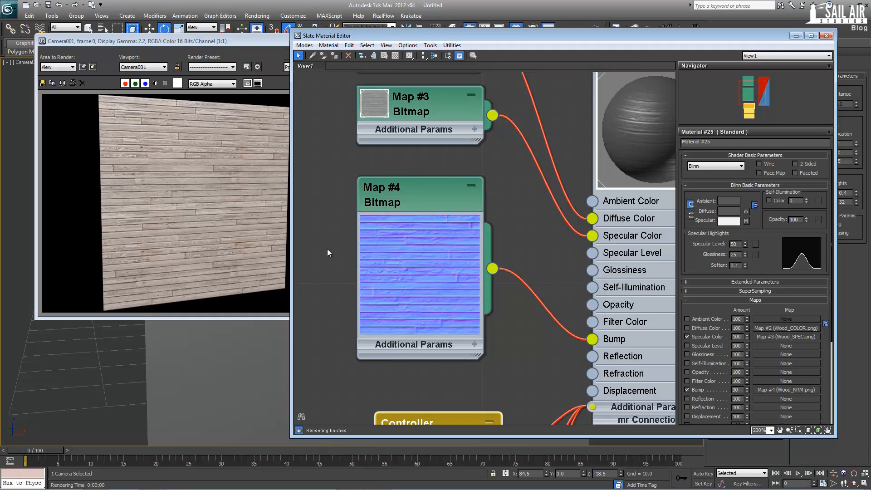
mouse_move(248, 249)
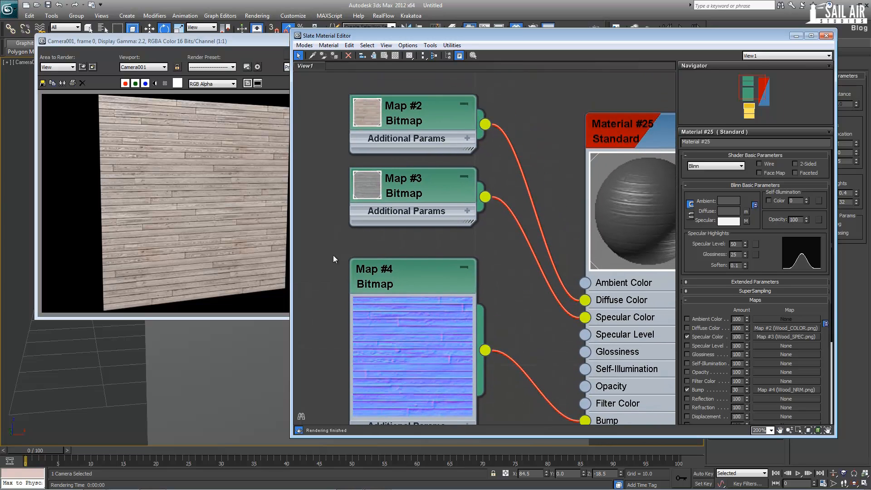
scroll(up, 3)
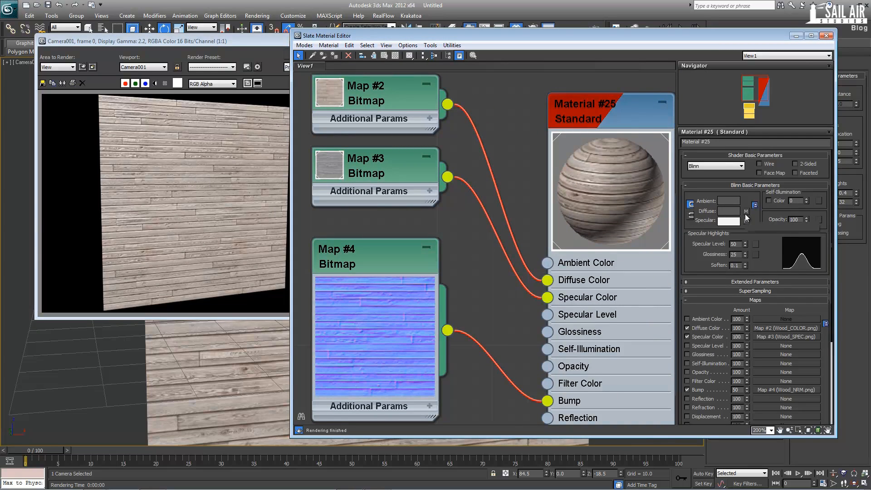
Disable the Diffuse map slot and re-render Camera001 to show only grey bump relief.
click(687, 327)
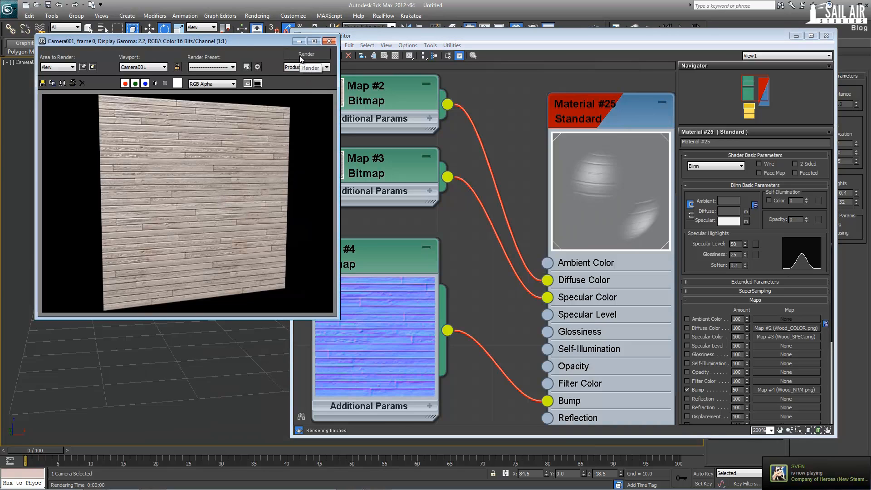
click(306, 54)
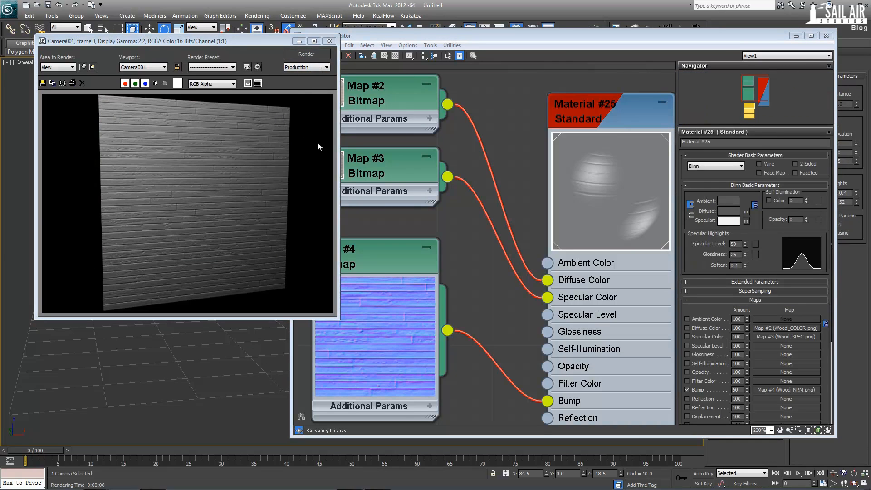
mouse_move(180, 179)
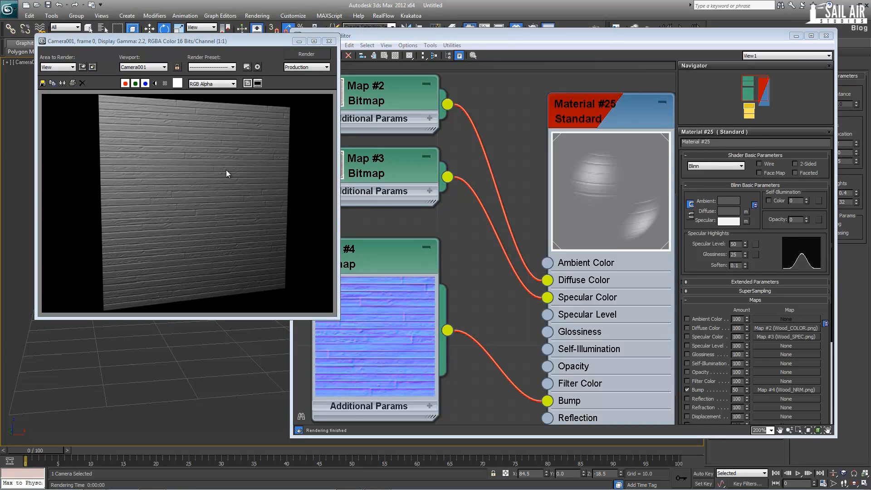
mouse_move(97, 185)
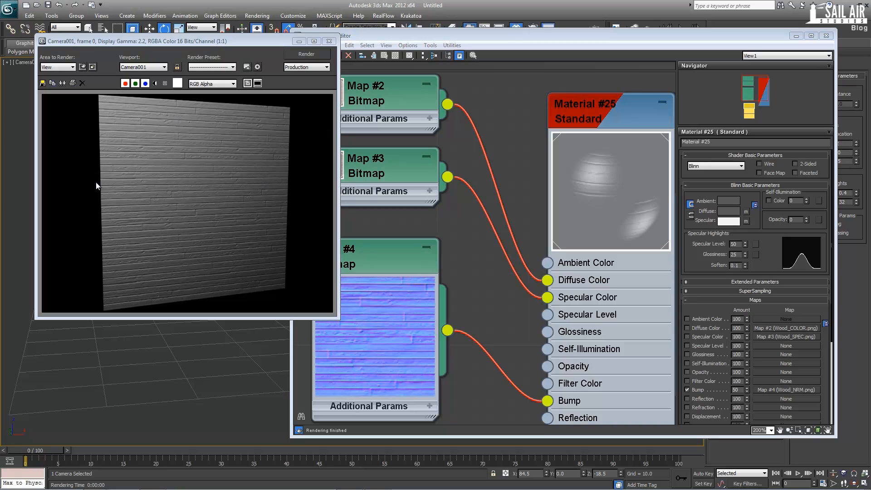
mouse_move(154, 281)
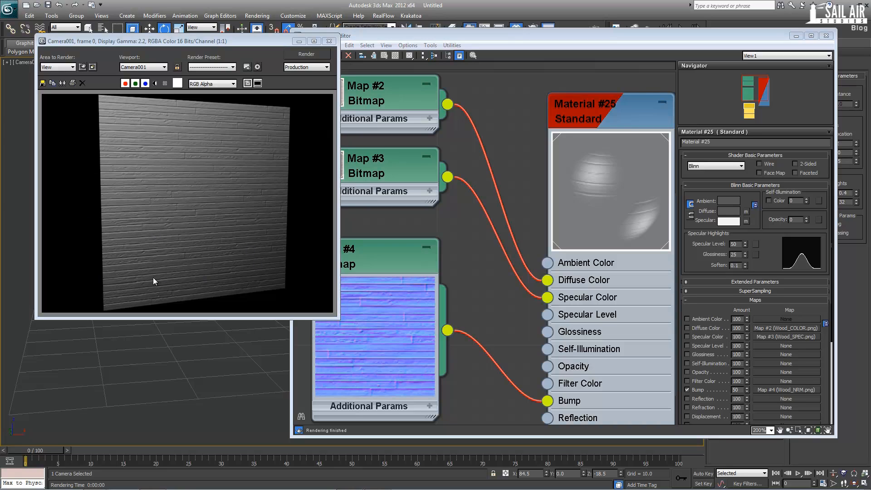
mouse_move(256, 231)
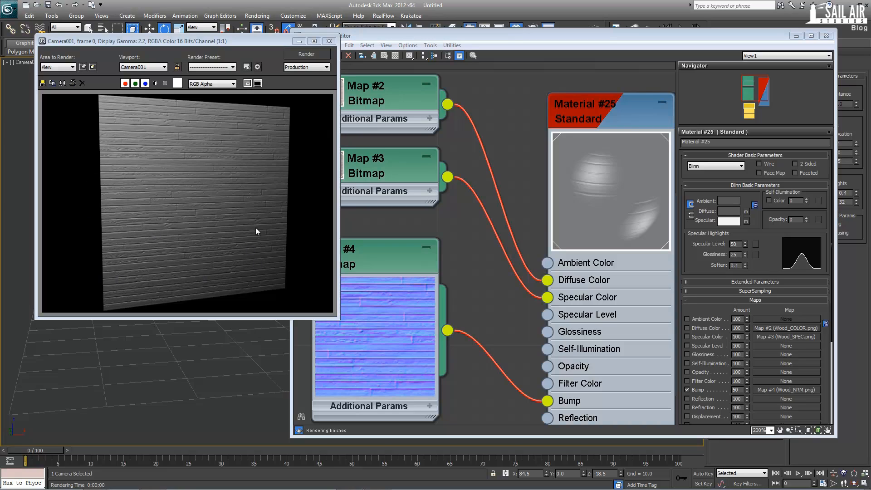
mouse_move(212, 232)
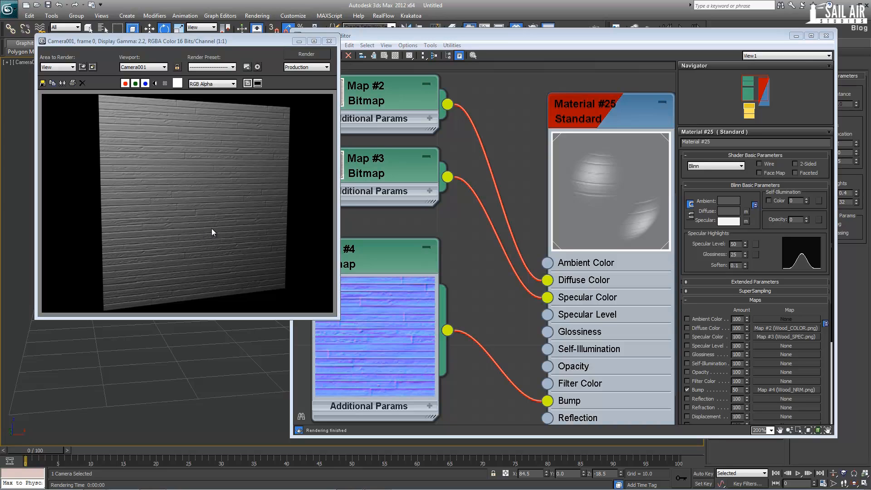
mouse_move(222, 170)
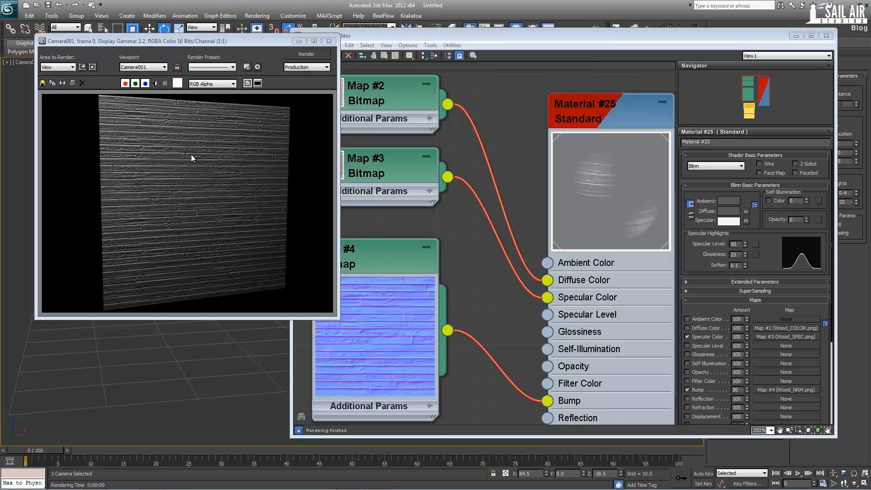
mouse_move(217, 194)
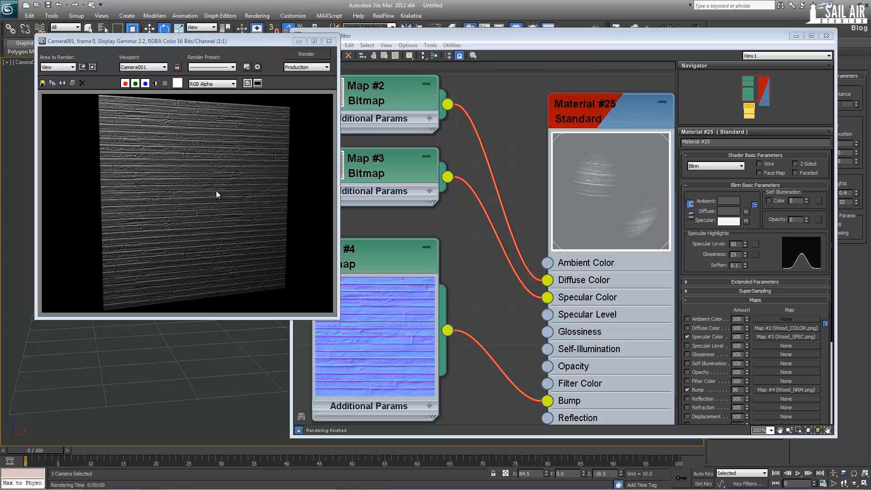
mouse_move(771, 189)
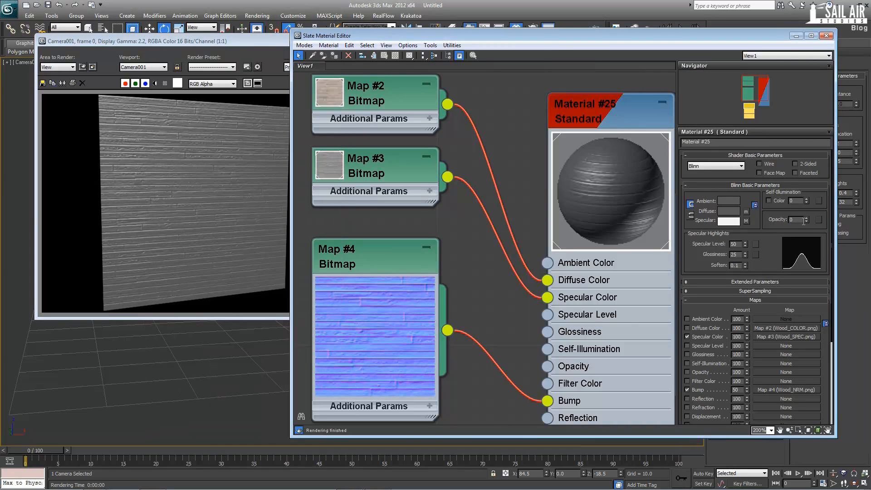
Re-enable the Diffuse map, render the full wooden planks, then close the render window.
click(305, 53)
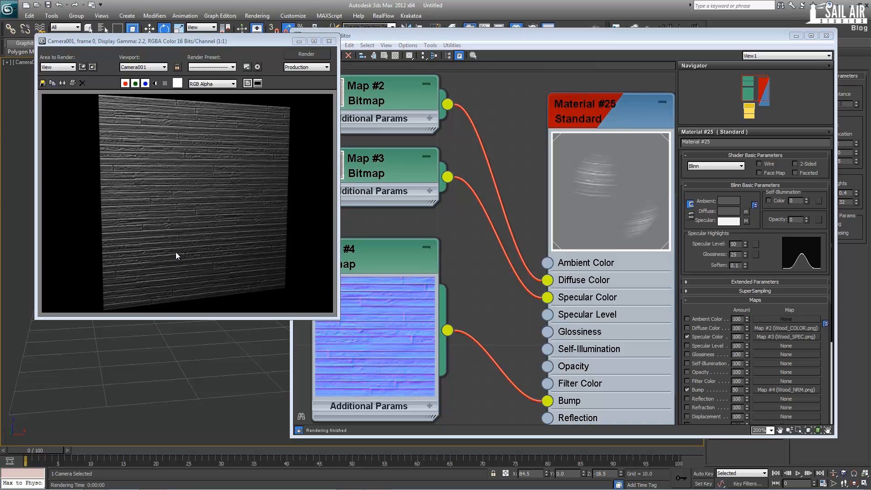
mouse_move(702, 331)
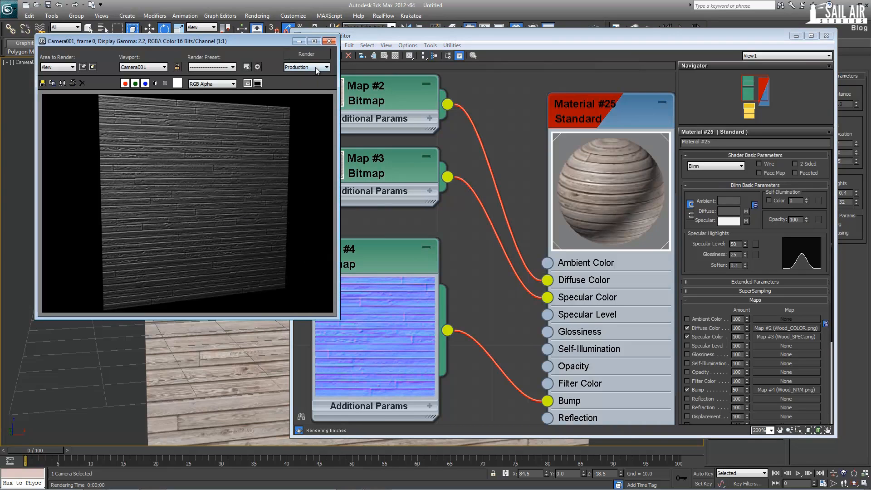
click(306, 54)
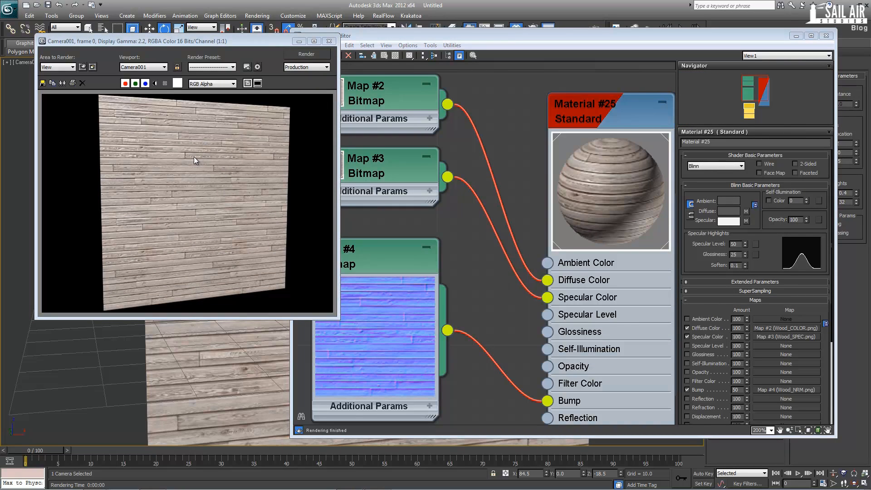
mouse_move(234, 127)
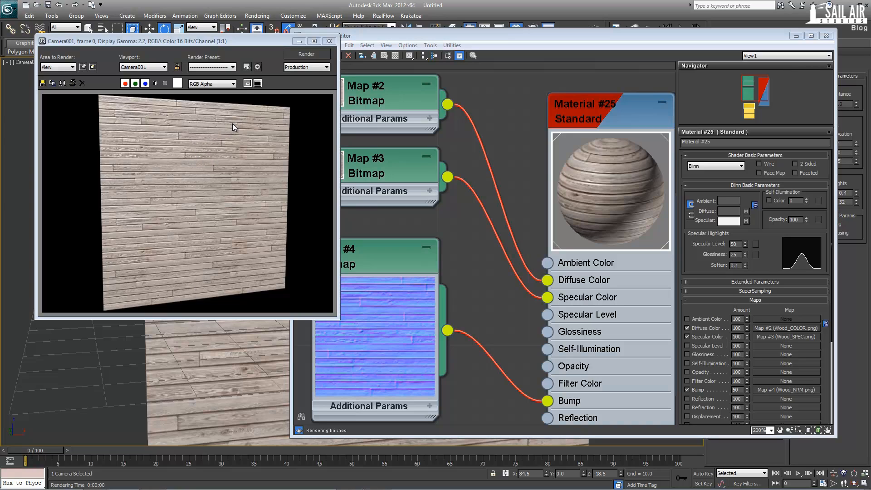
mouse_move(296, 204)
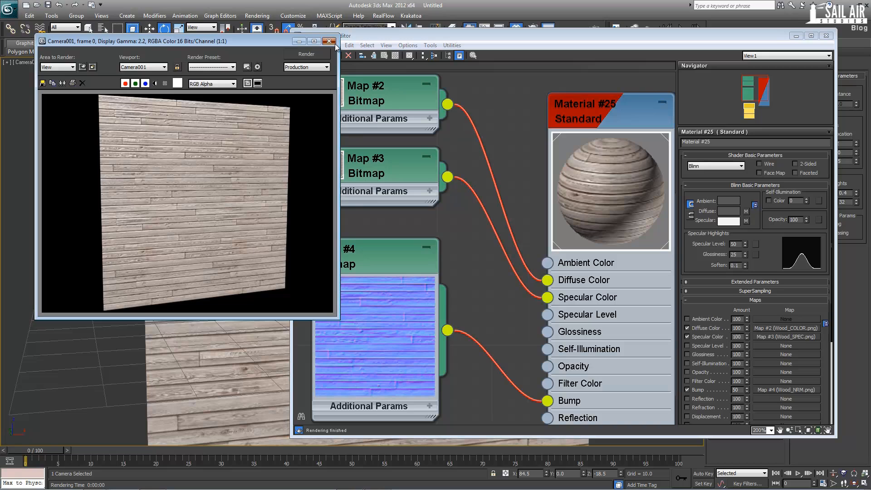
click(328, 40)
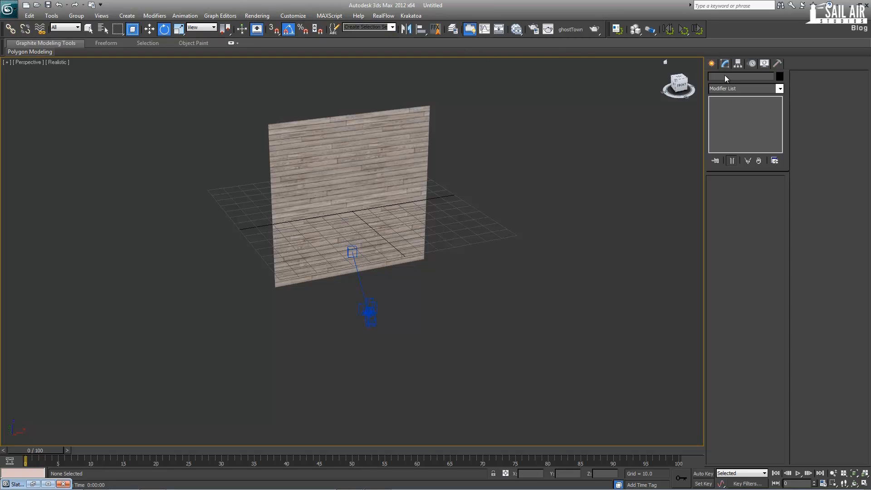
Create a Standard Omni light and place it in front of the plank wall.
click(715, 63)
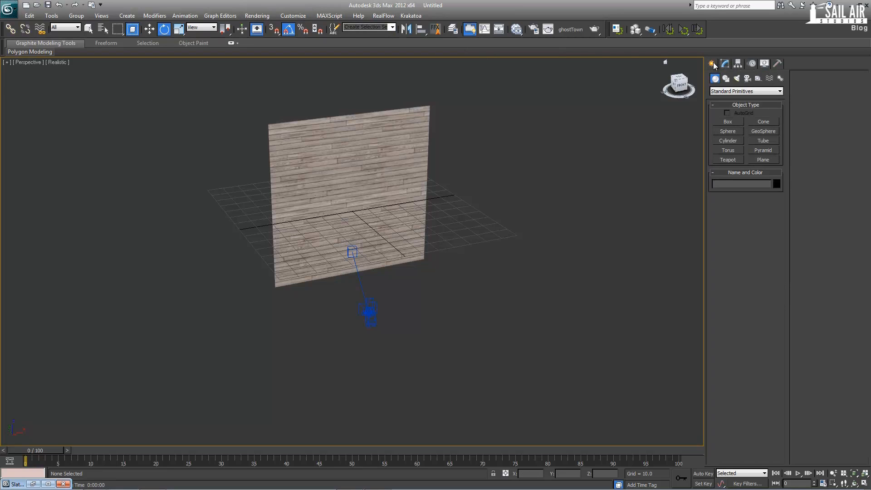
click(735, 78)
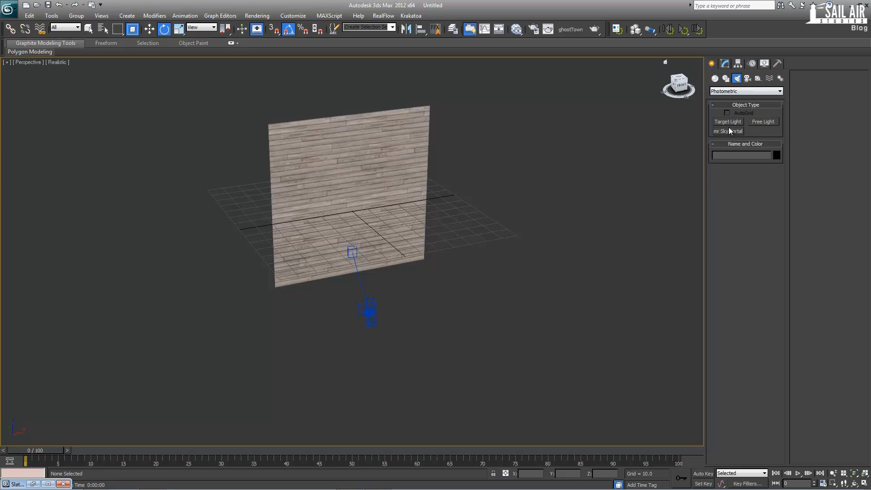
click(746, 91)
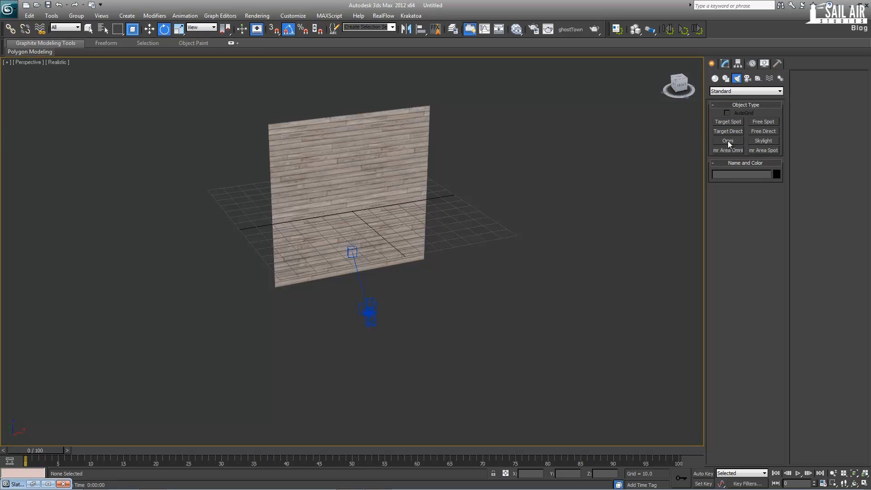
click(728, 140)
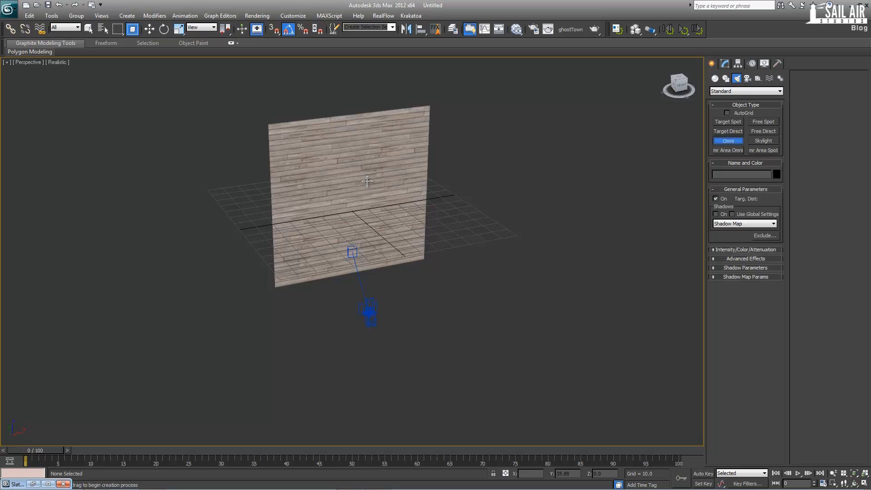
click(348, 167)
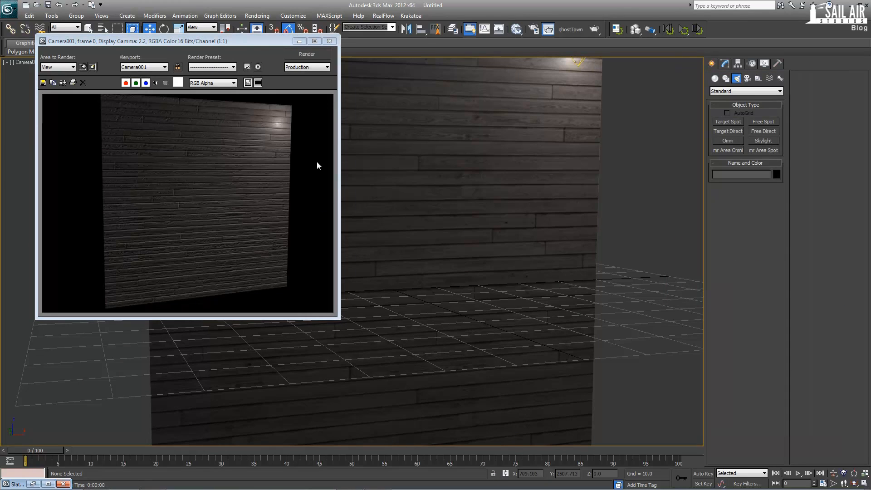
mouse_move(581, 60)
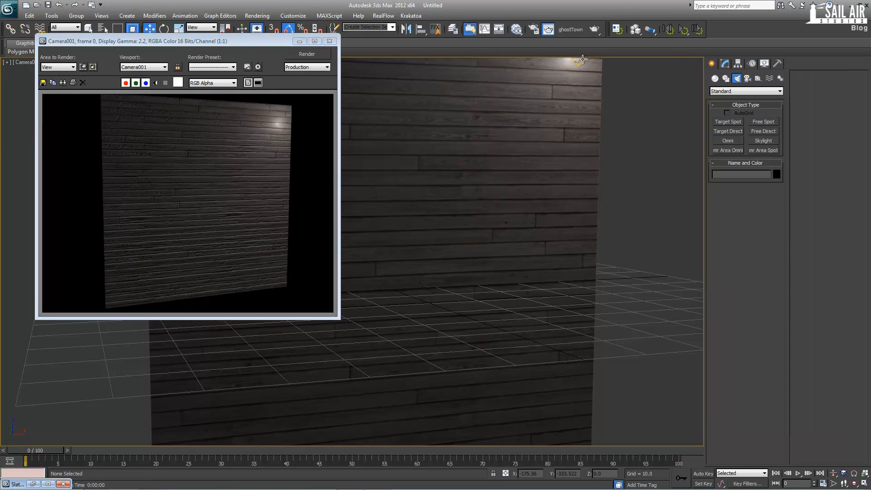
Select the omni light and enable Far Attenuation Use and Show in its Modify settings.
click(583, 60)
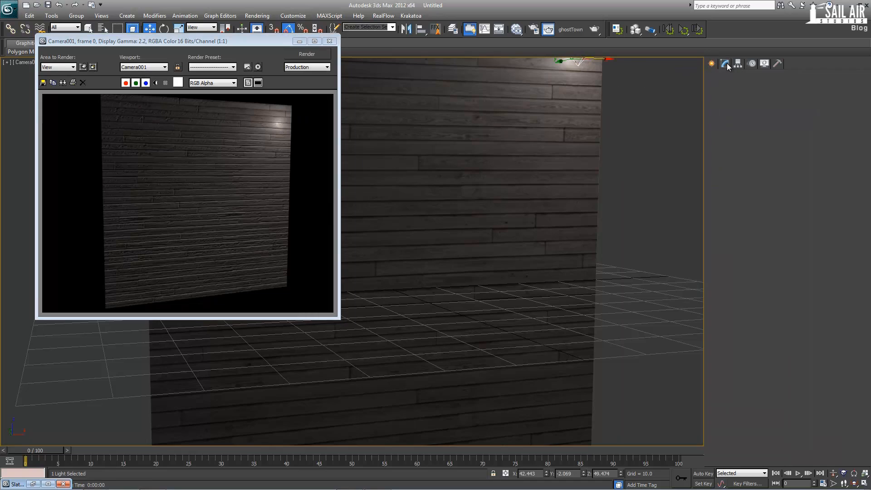
click(724, 63)
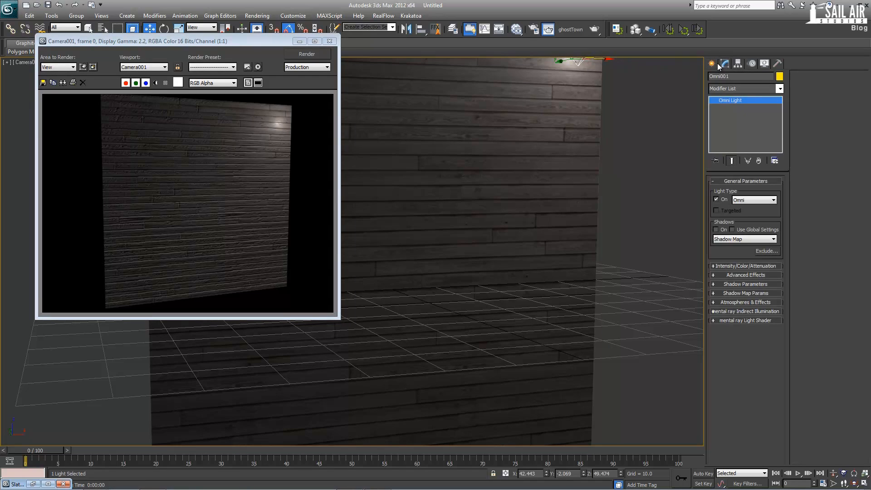
click(745, 266)
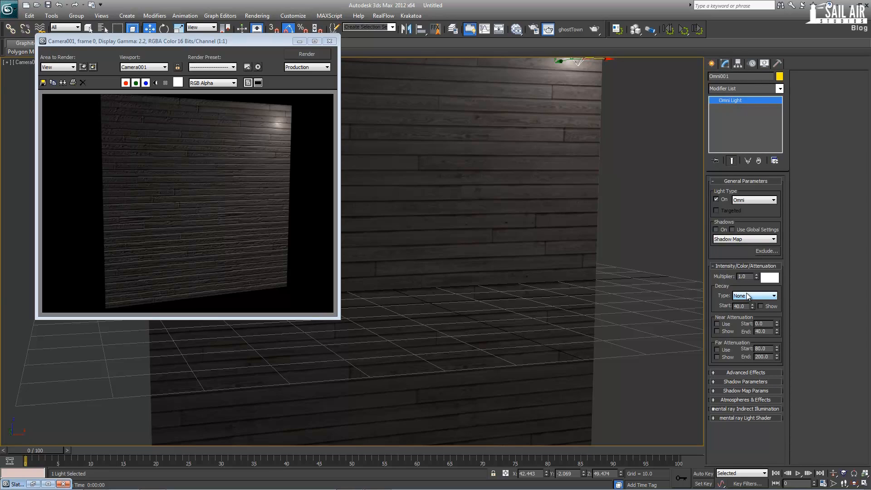
mouse_move(740, 372)
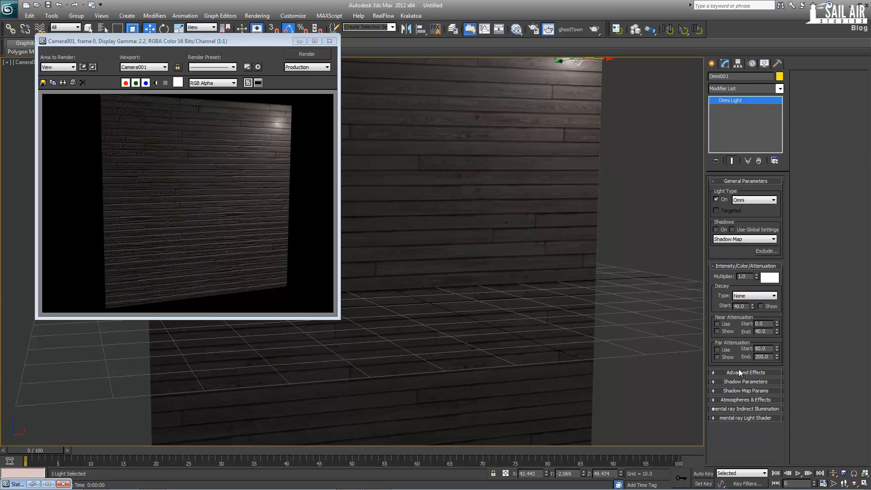
click(716, 348)
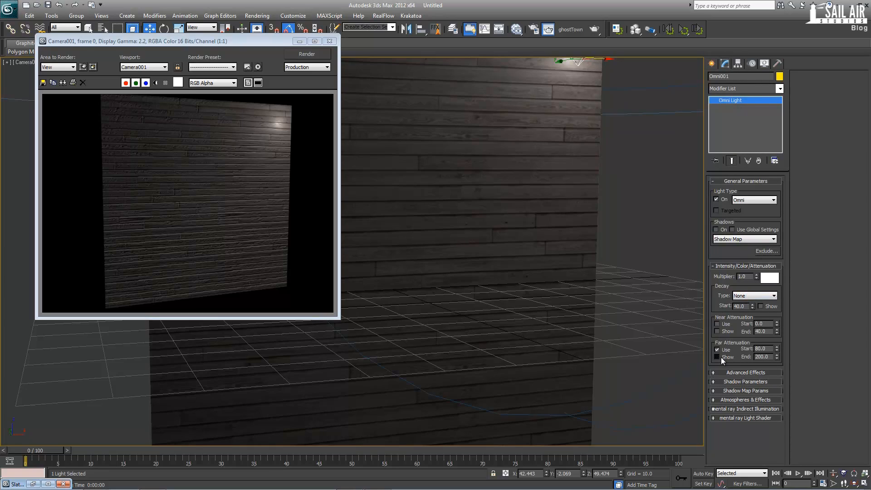
click(717, 356)
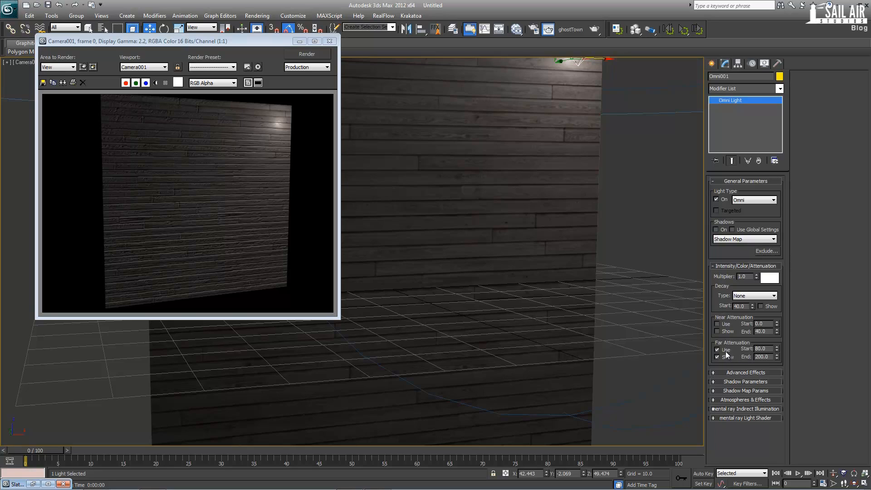
Set far attenuation Start 50 and End 100, then re-render the camera view.
click(716, 349)
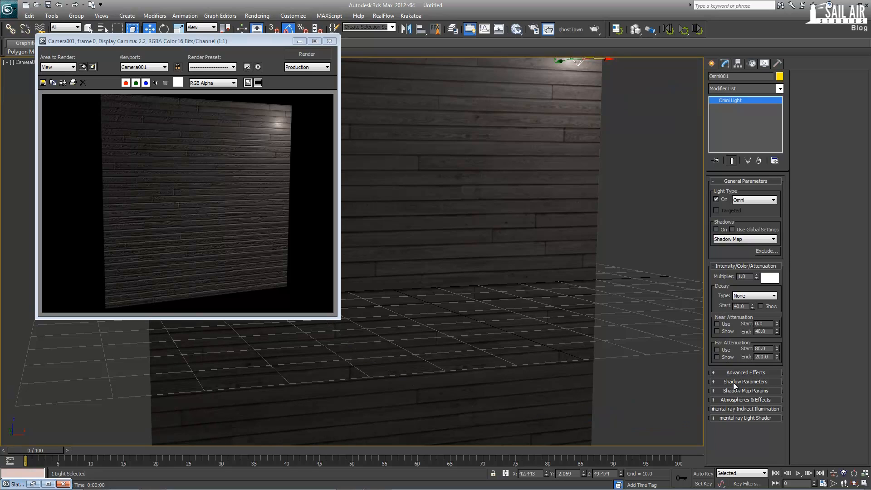
click(717, 349)
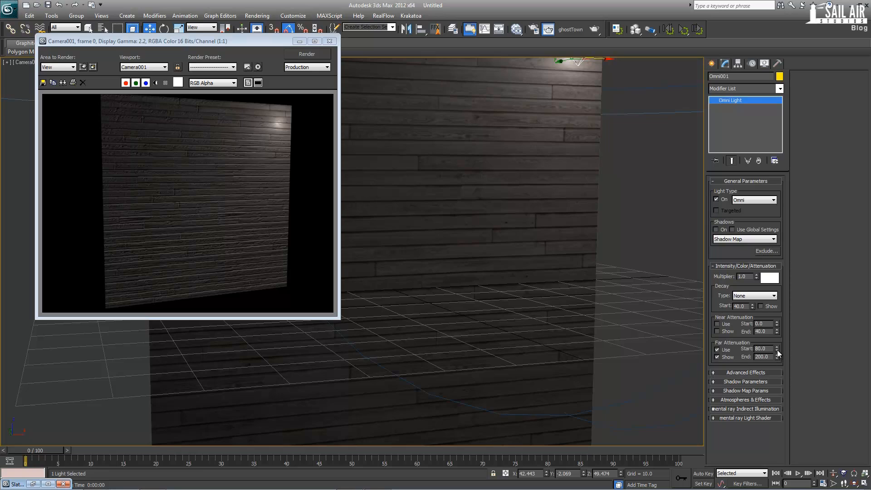
click(776, 358)
text(100)
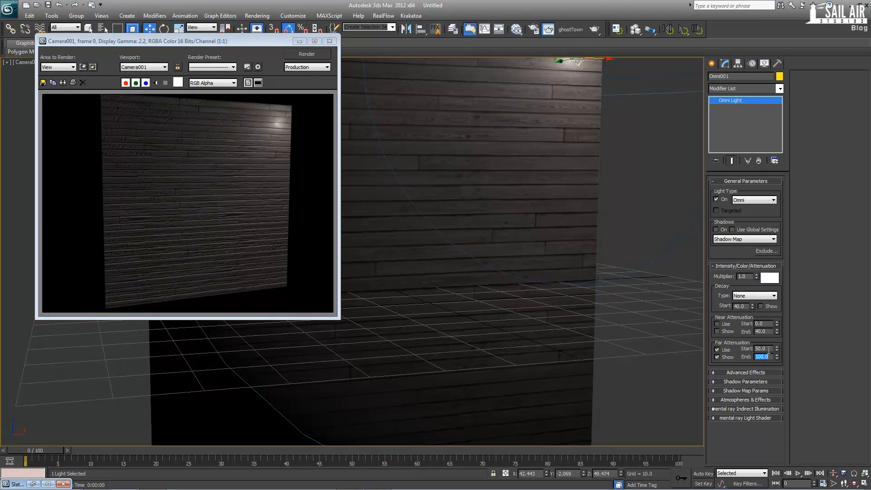
click(306, 53)
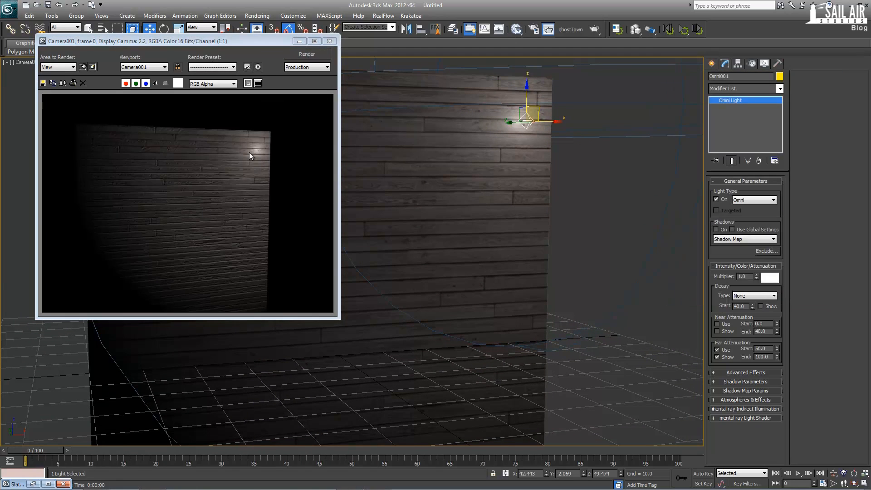
mouse_move(256, 159)
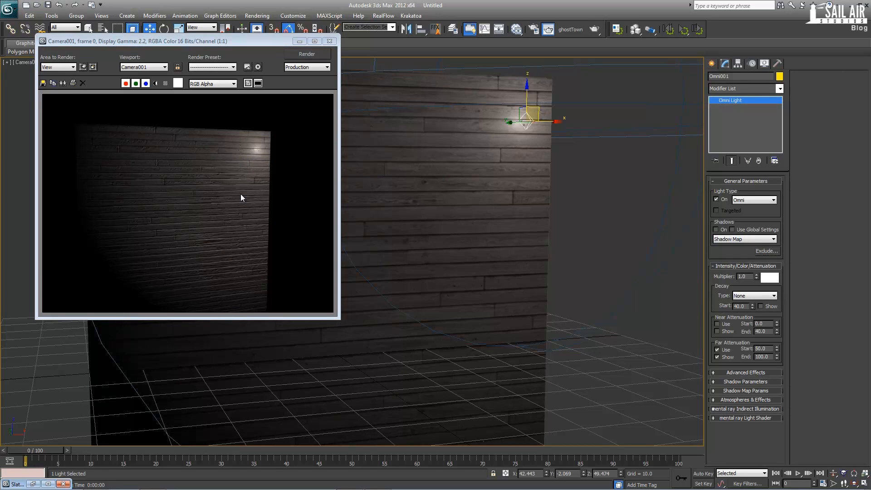
mouse_move(221, 293)
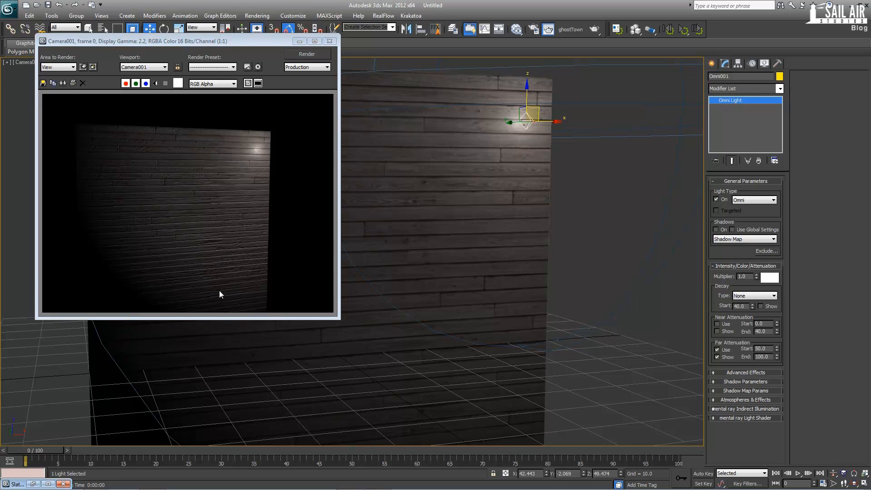
mouse_move(226, 285)
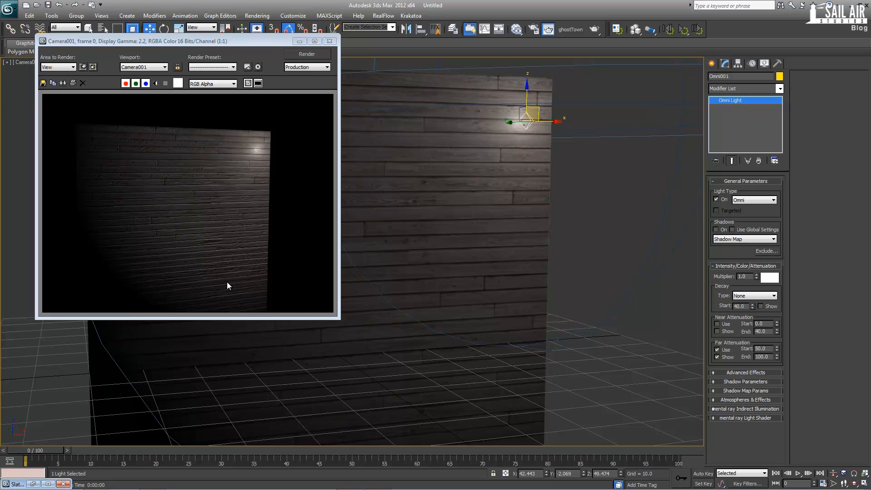
mouse_move(217, 282)
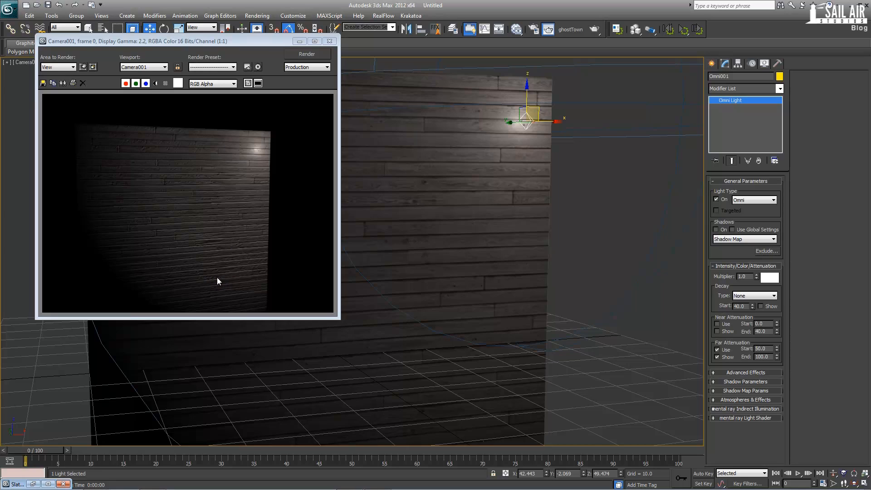
mouse_move(309, 271)
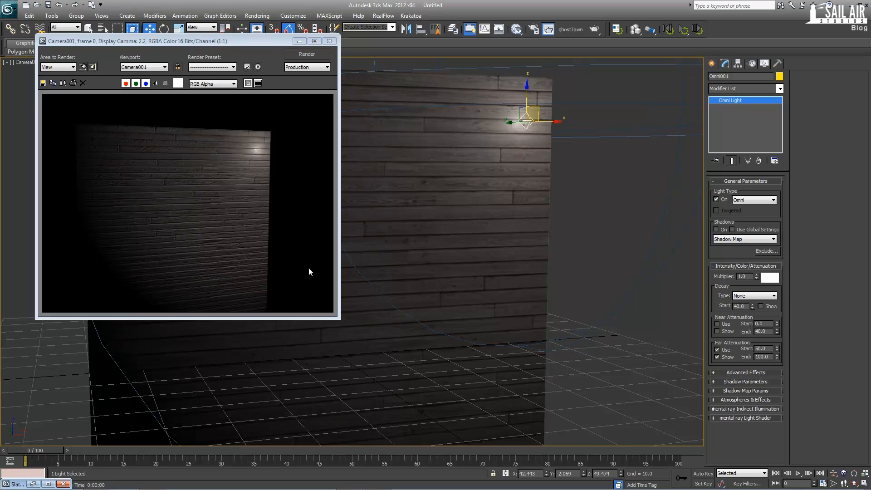
mouse_move(361, 177)
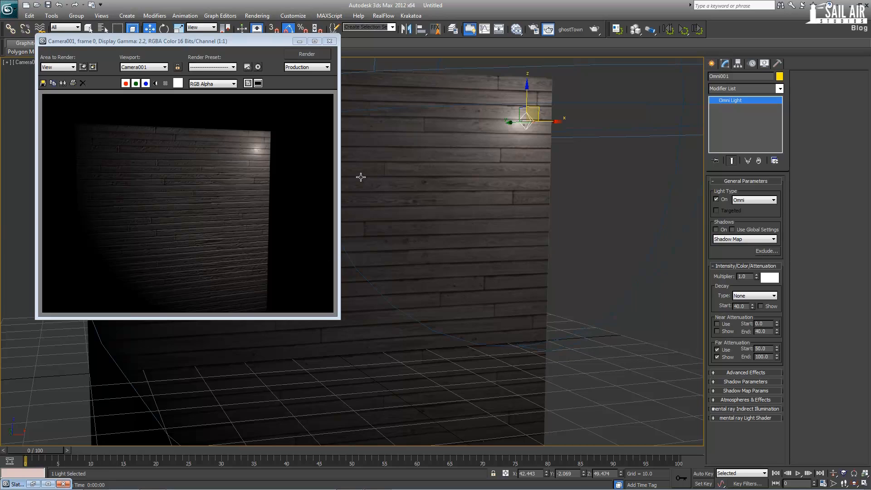
mouse_move(360, 177)
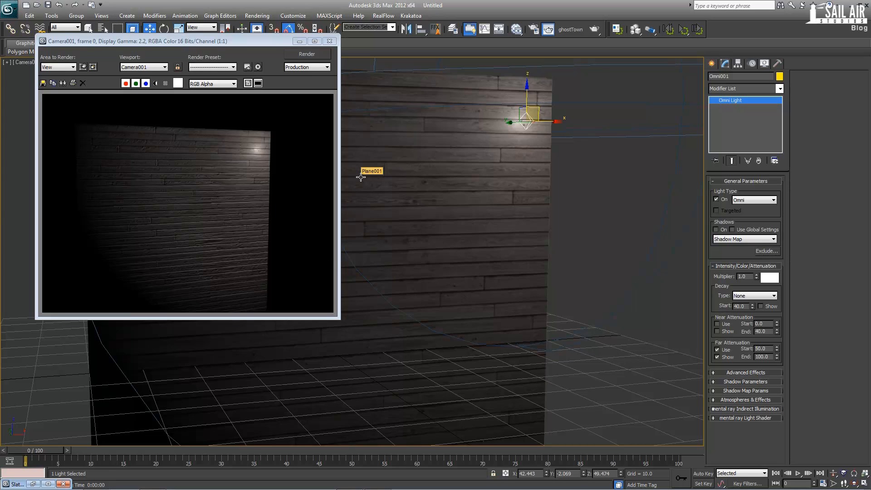
Bring up Render Setup for the Default Scanline Renderer via the Rendering menu.
click(257, 15)
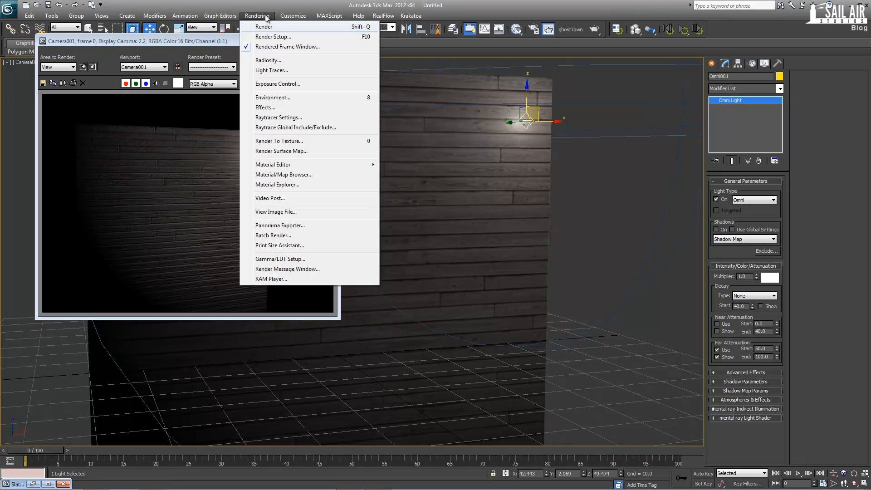
mouse_move(280, 268)
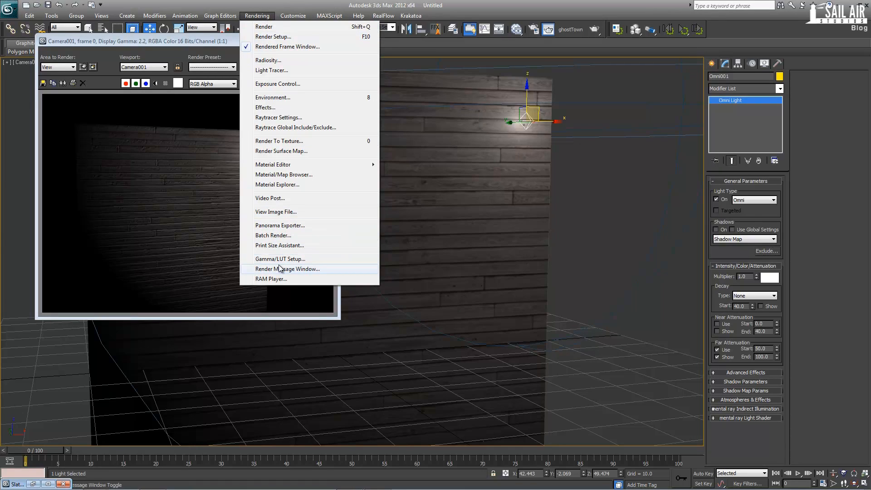
mouse_move(264, 26)
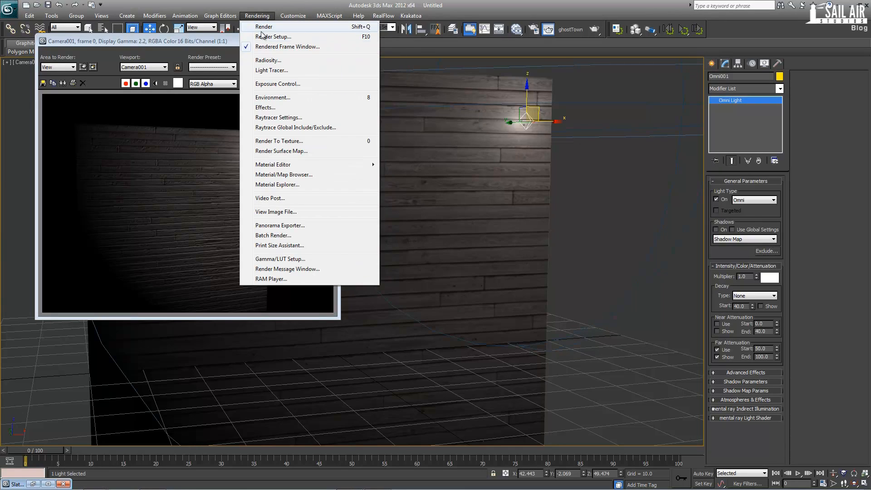
click(273, 36)
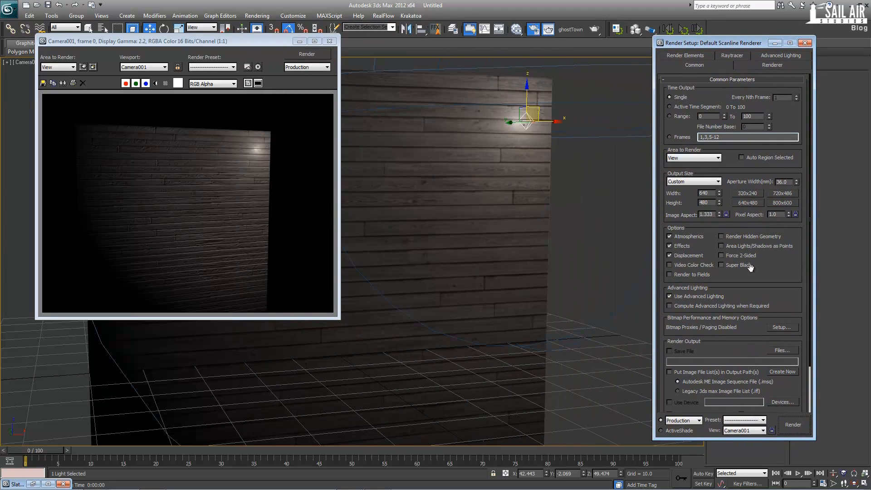
mouse_move(748, 206)
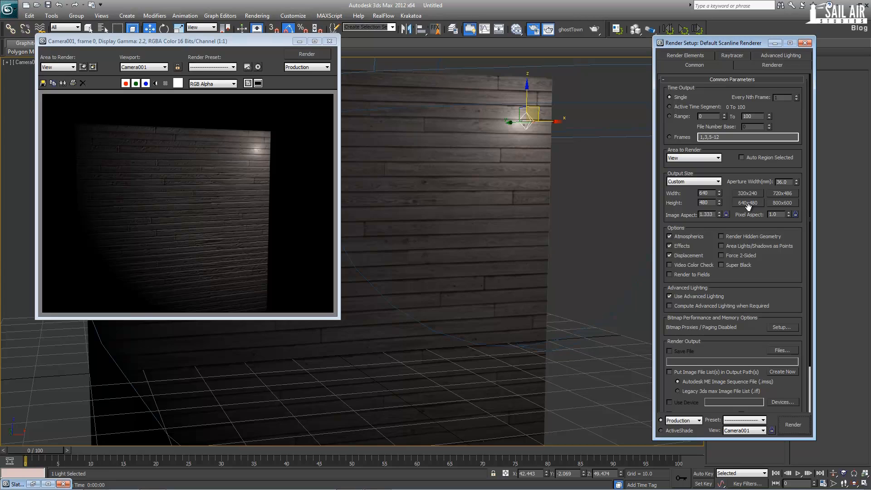
scroll(down, 3)
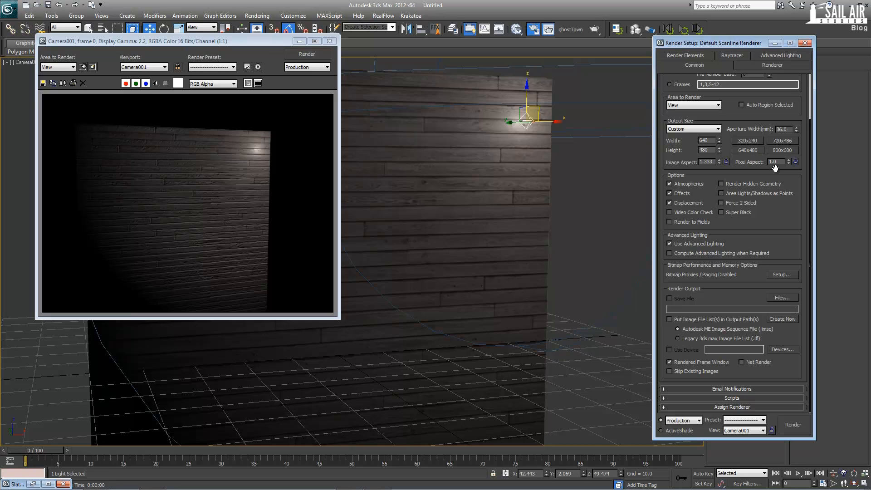
mouse_move(763, 202)
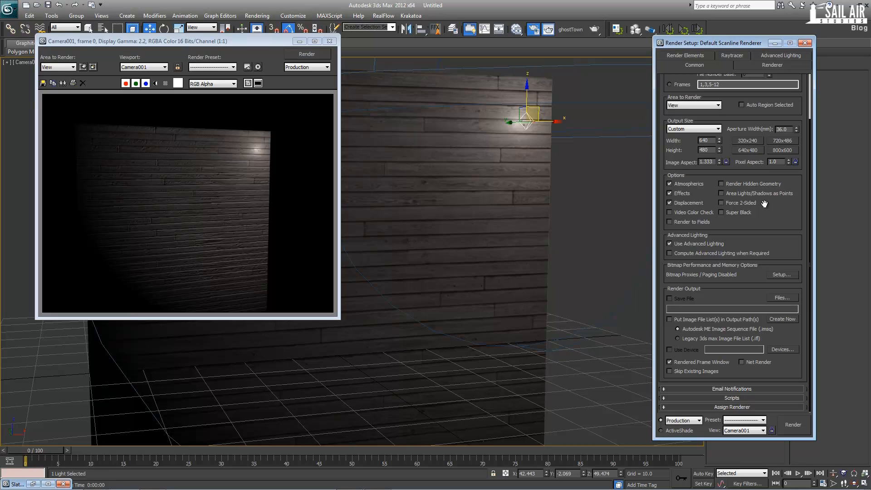
mouse_move(758, 215)
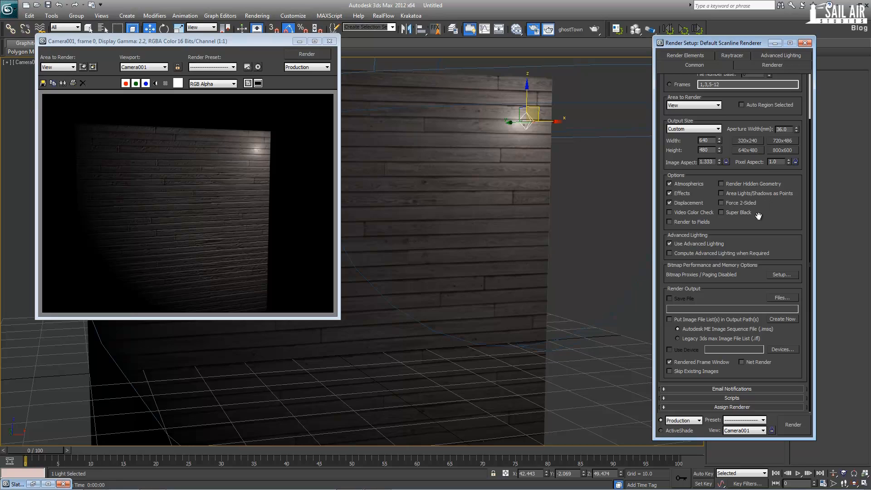
scroll(up, 3)
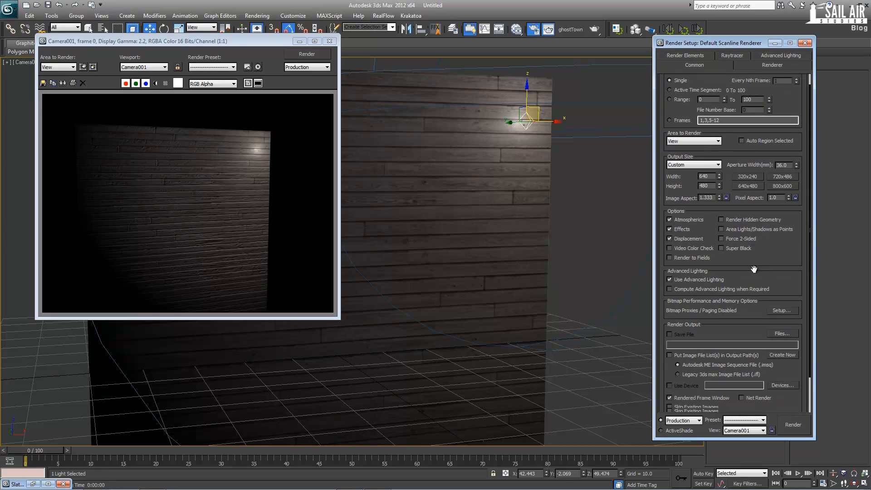
scroll(down, 3)
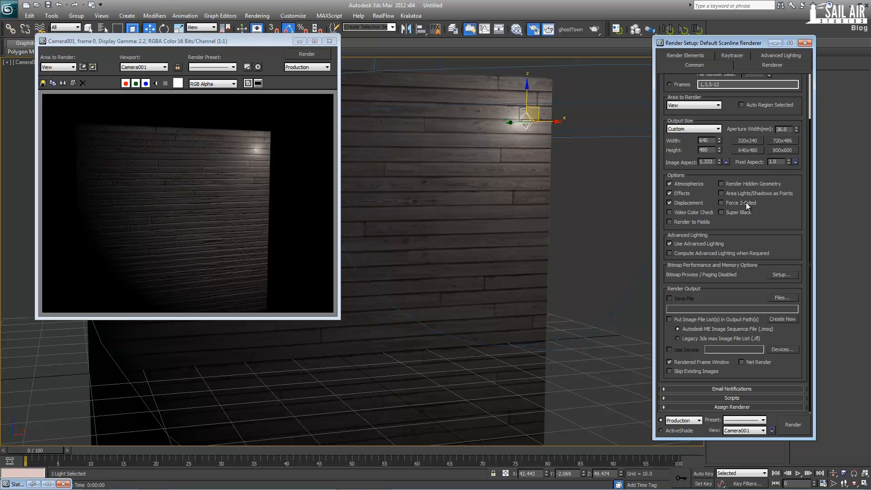
mouse_move(746, 217)
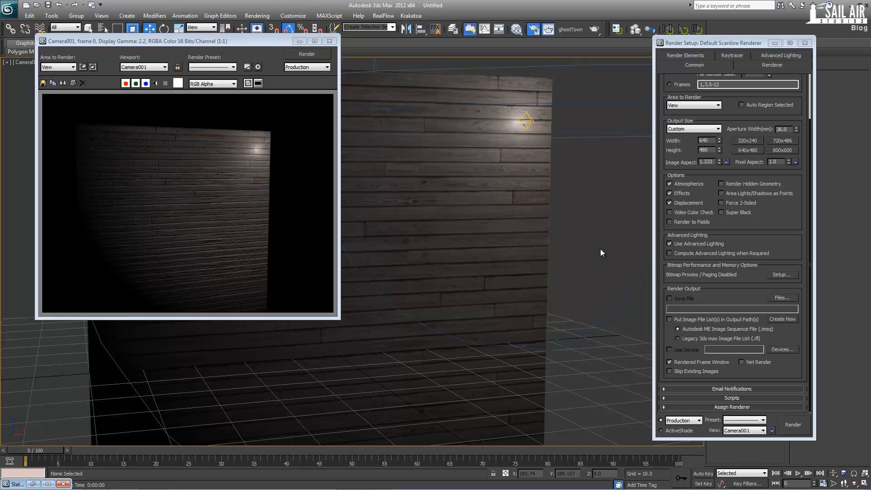
mouse_move(508, 219)
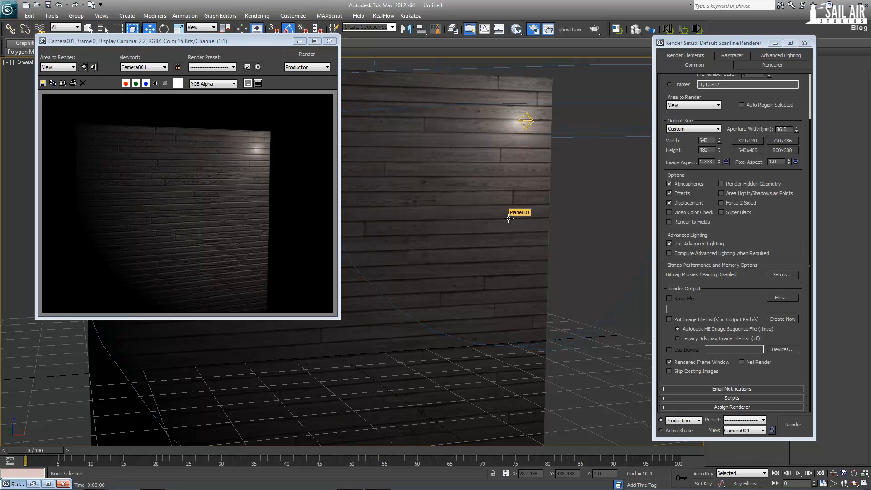
mouse_move(508, 219)
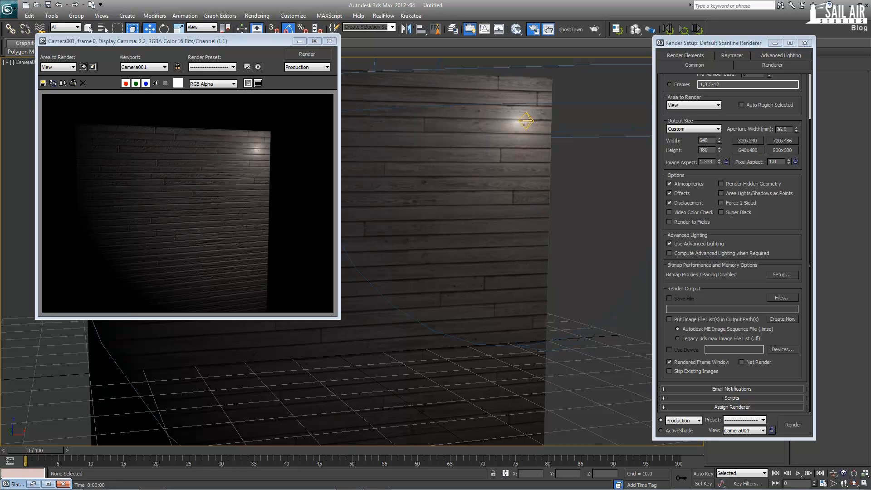